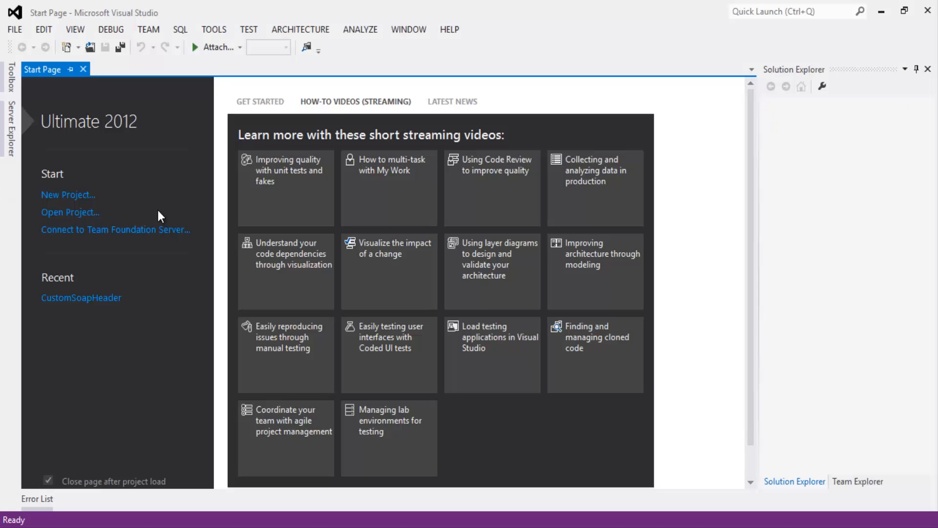
- Create a Visual C# ASP.NET Empty Web Site located at ReturnJSONandXMLWebservice
left_click(14, 29)
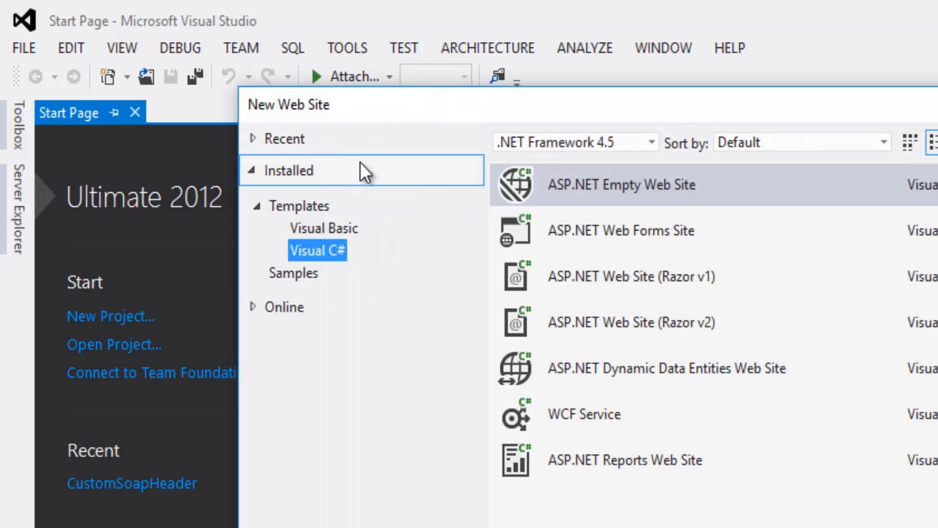
mouse_move(536, 175)
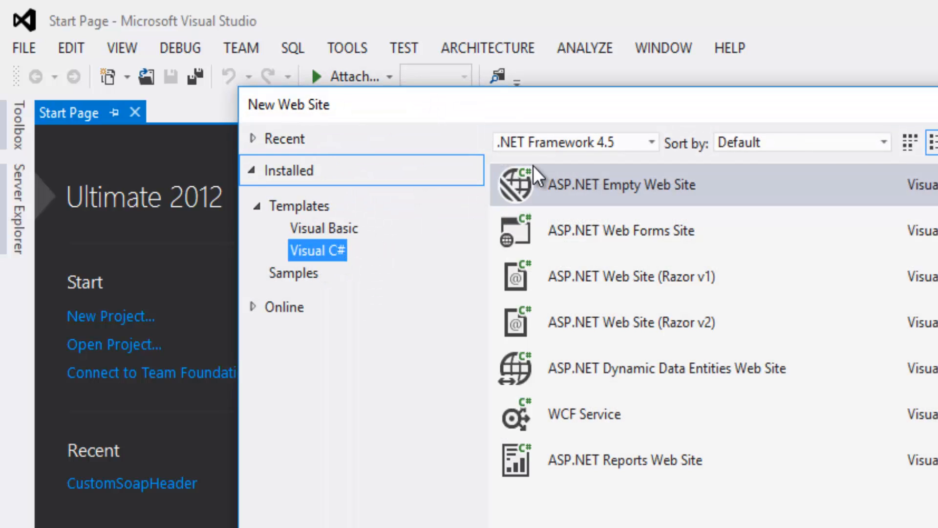
mouse_move(620, 167)
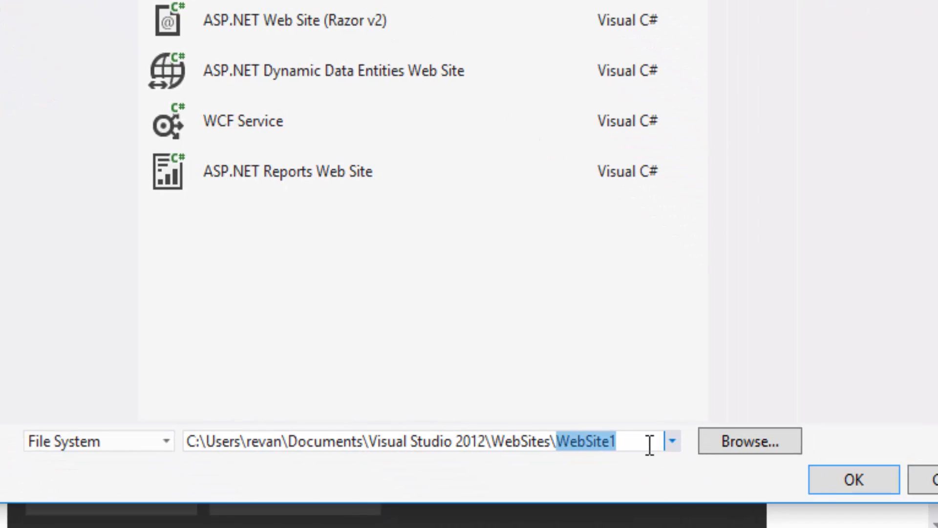
type("Return")
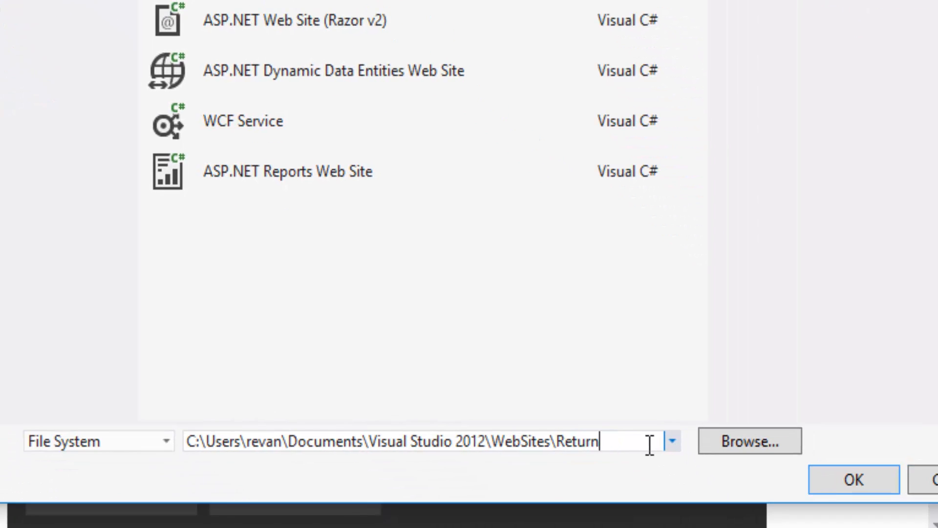
type("JS")
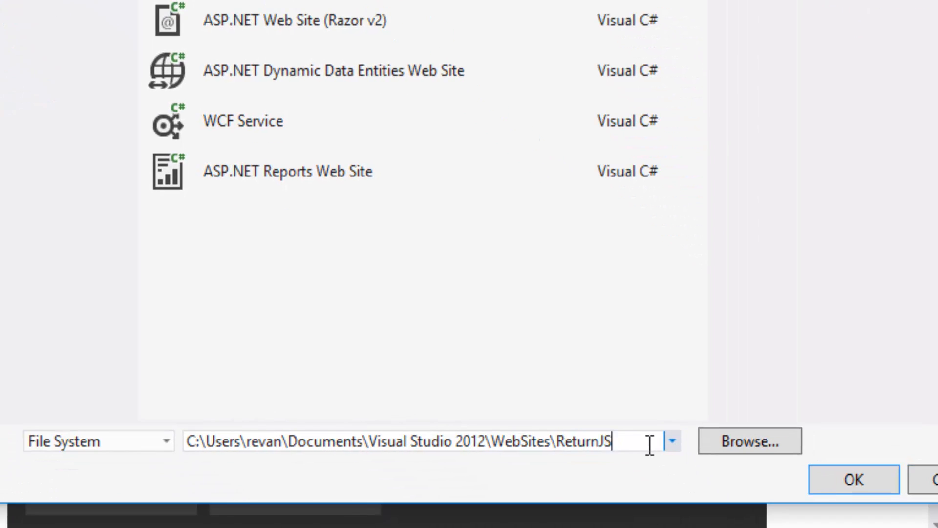
type("ON")
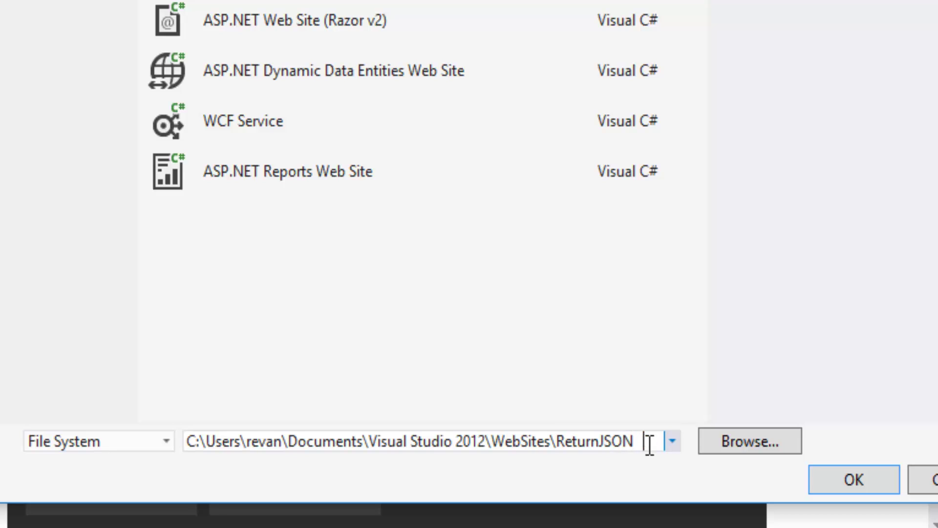
type("andX")
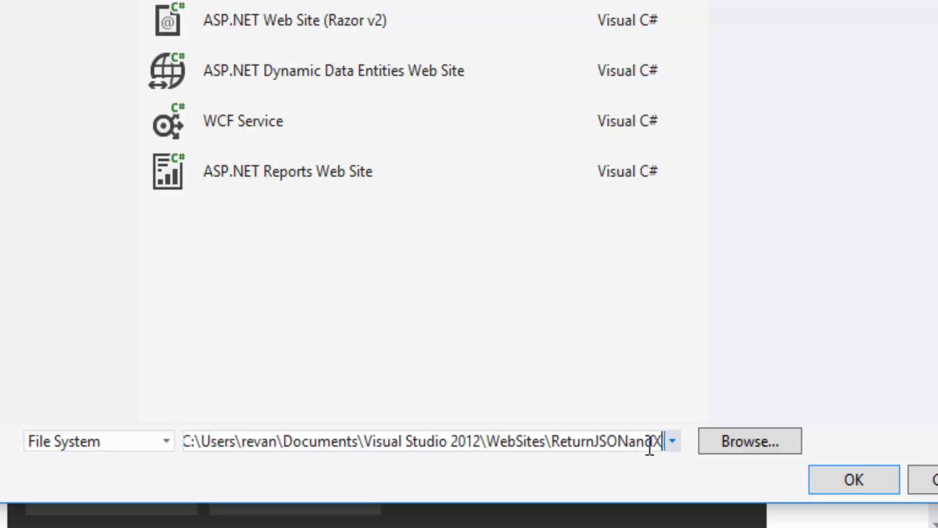
type("ML")
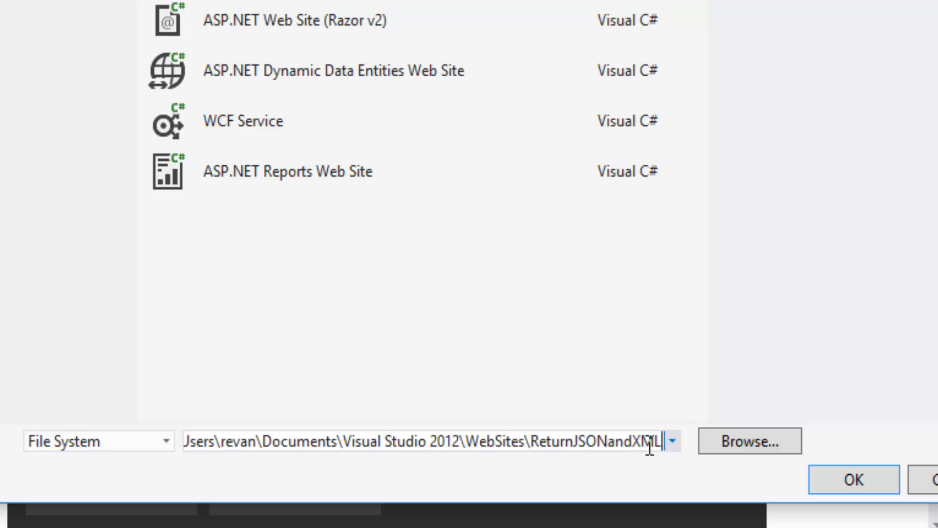
type("W")
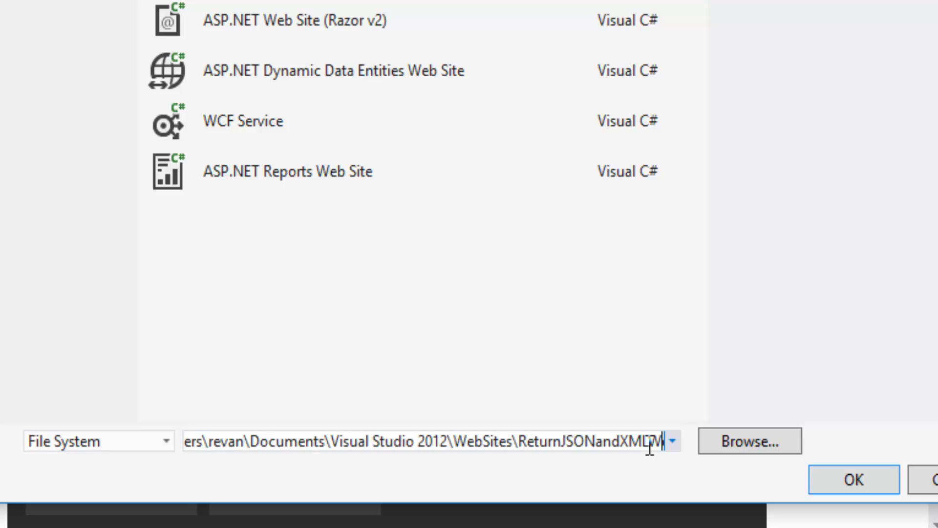
type("ebservice")
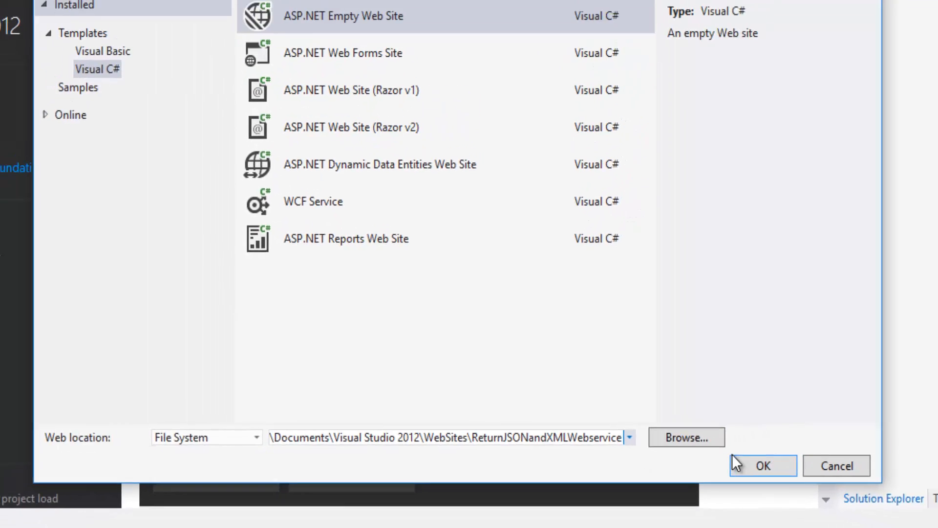
left_click(762, 466)
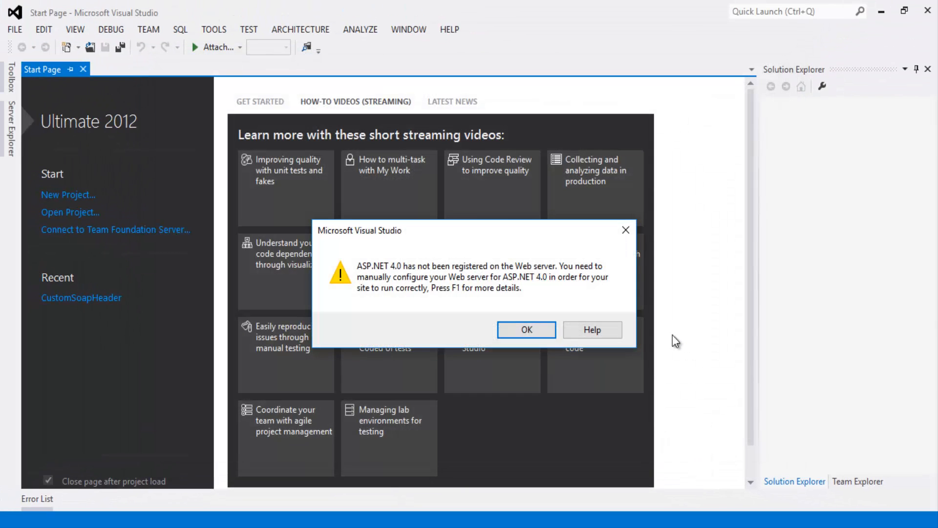
- Dismiss the ASP.NET warning and add a Web Service item named Service.asmx to the project
left_click(526, 329)
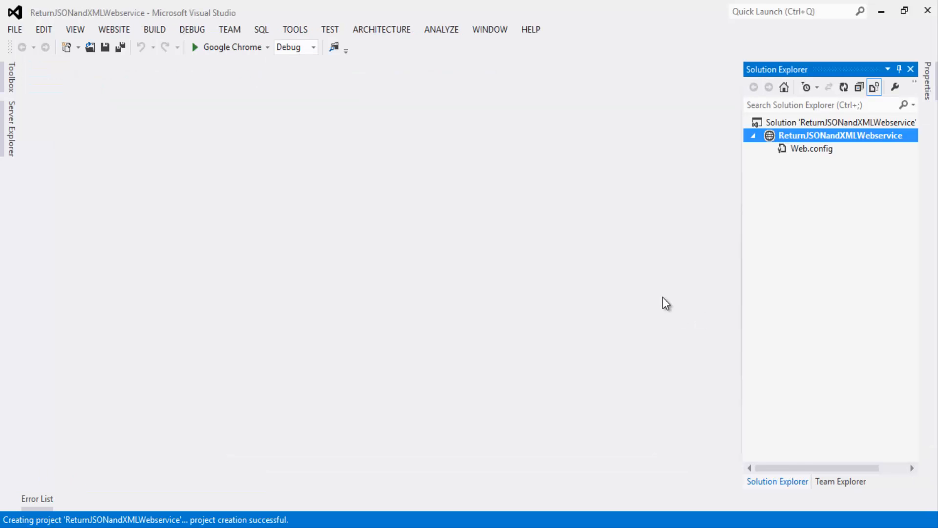
mouse_move(731, 187)
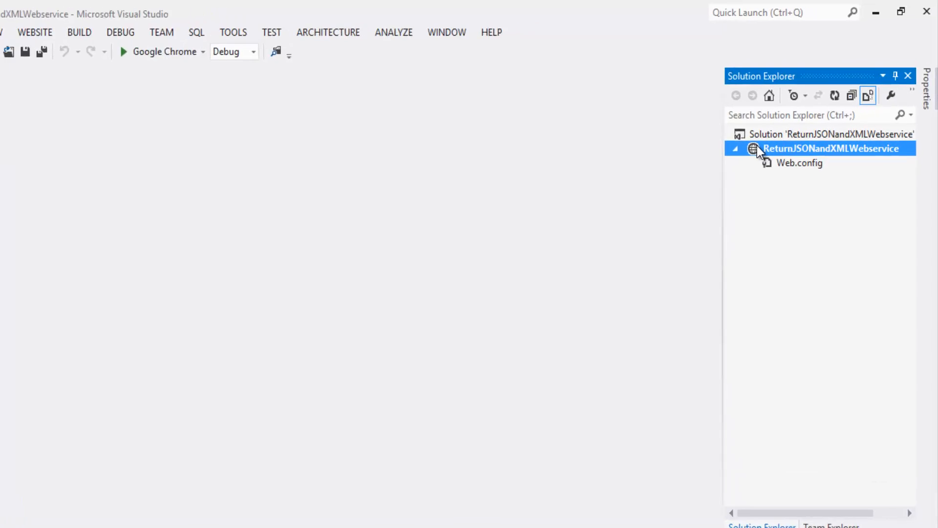
right_click(815, 148)
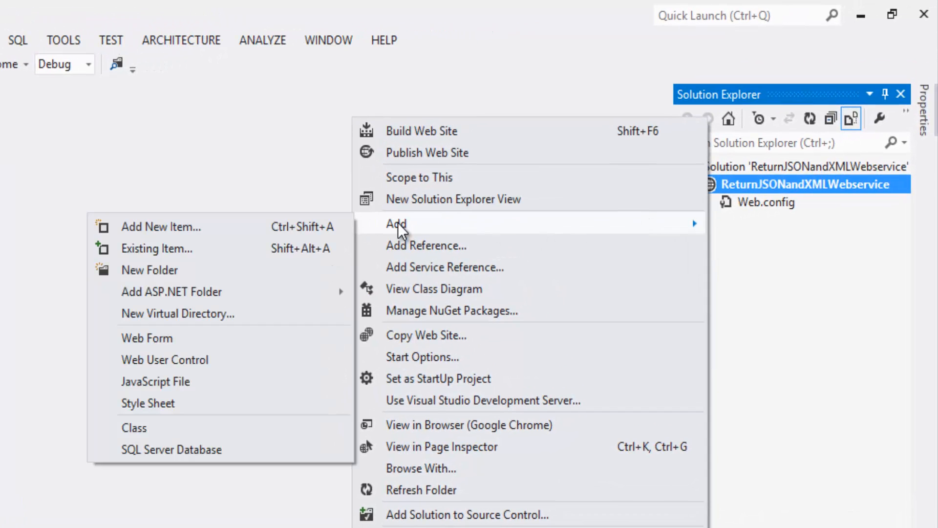
left_click(160, 226)
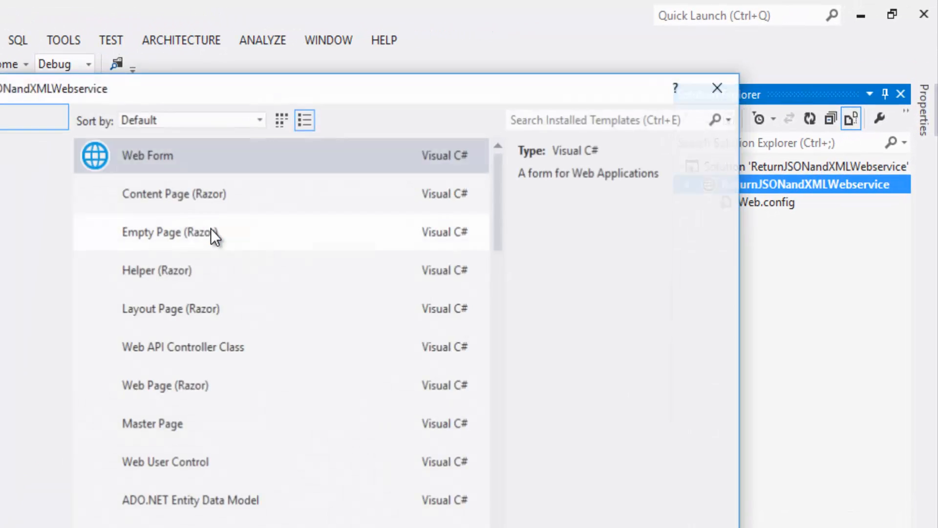
scroll("down", 3)
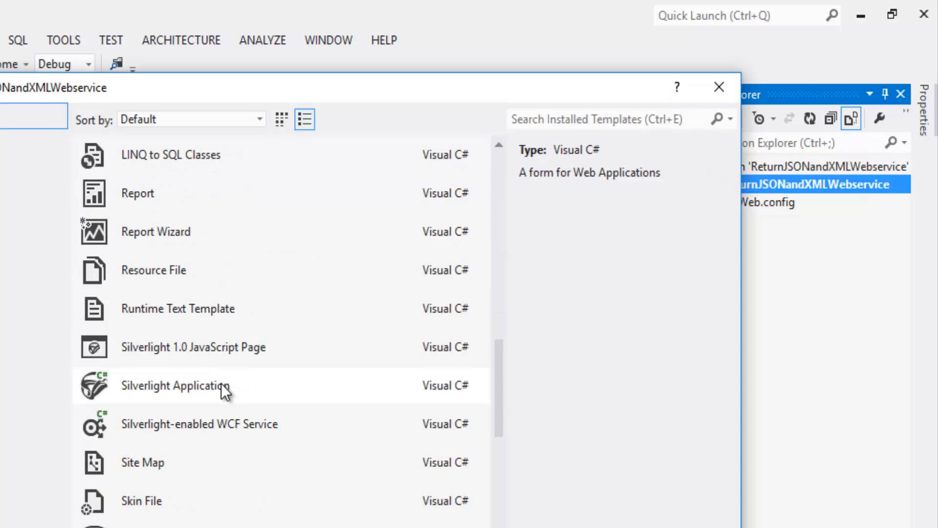
scroll("down", 3)
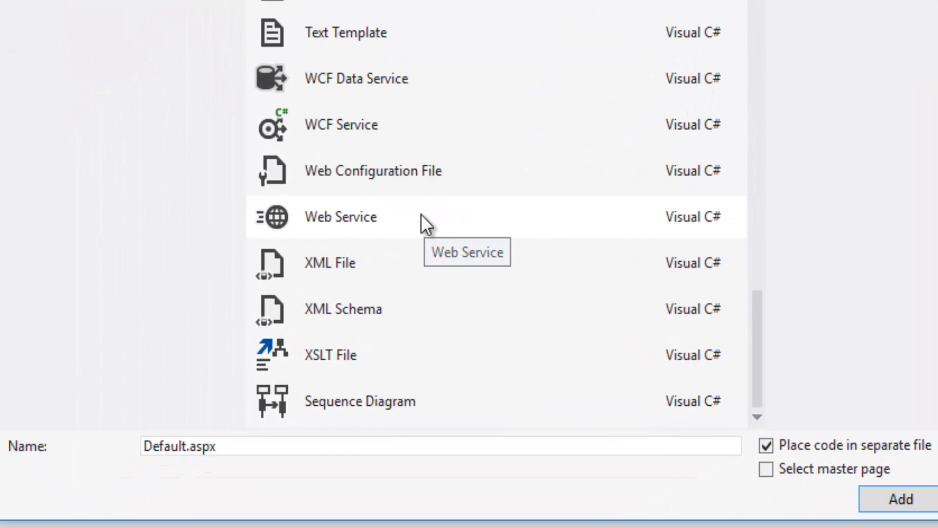
left_click(341, 217)
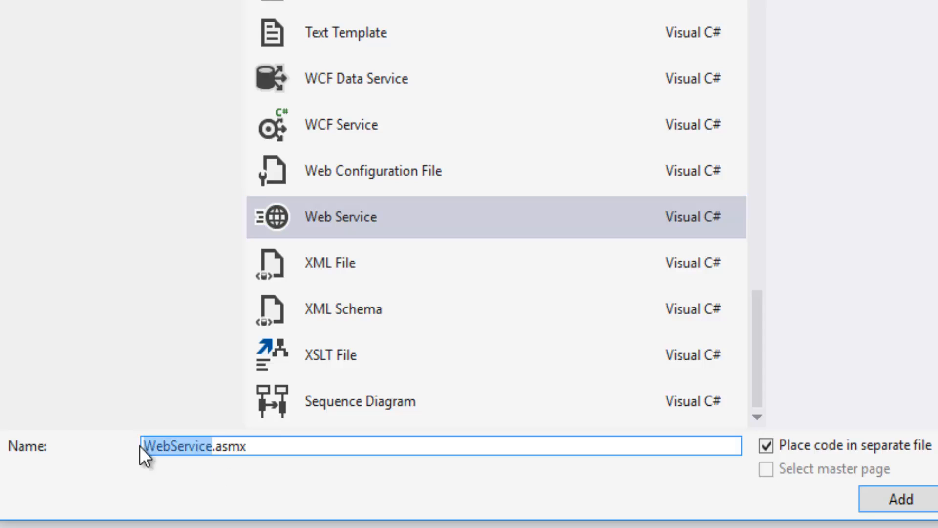
mouse_move(473, 489)
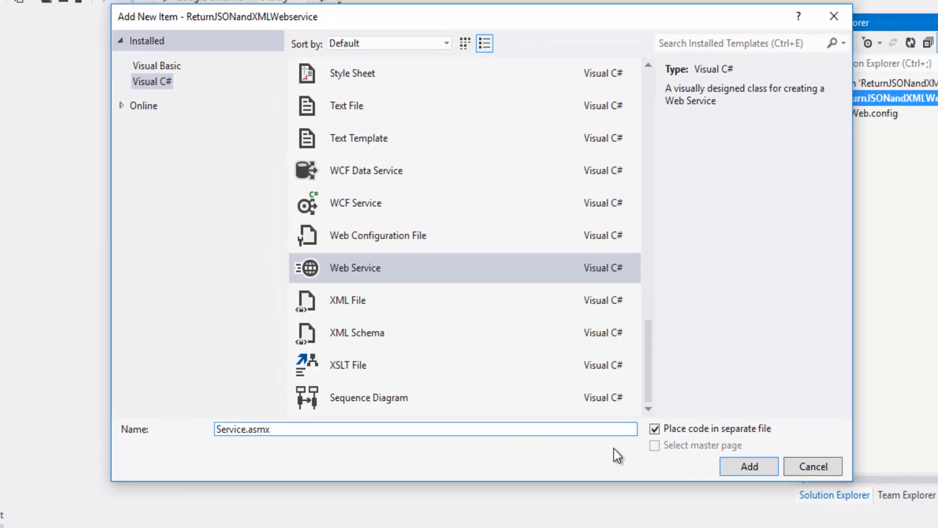
left_click(748, 466)
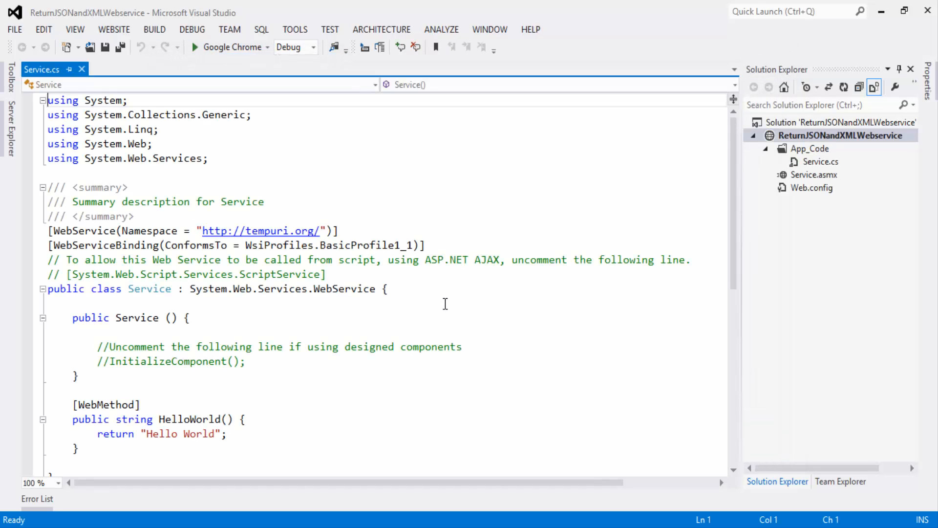
- Add a new class named Companies to the App_Code folder and open Companies.cs
left_click(388, 290)
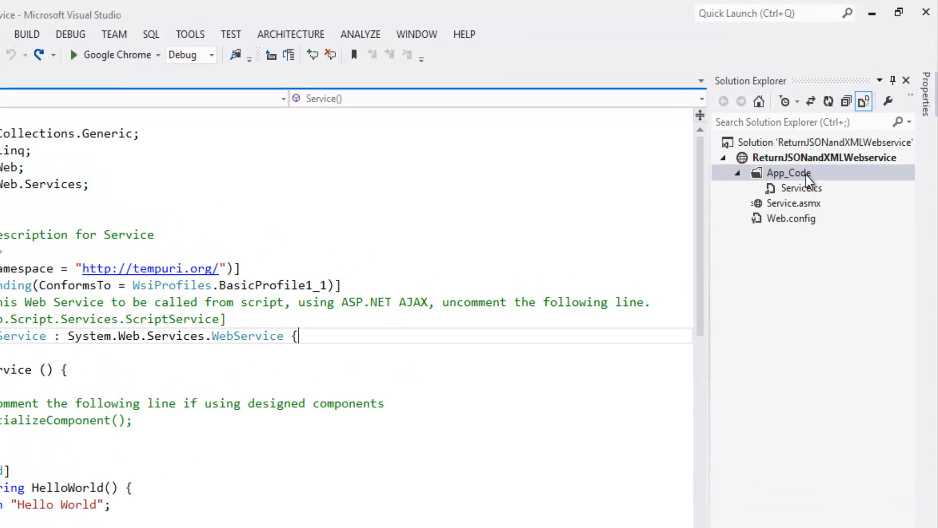
right_click(786, 173)
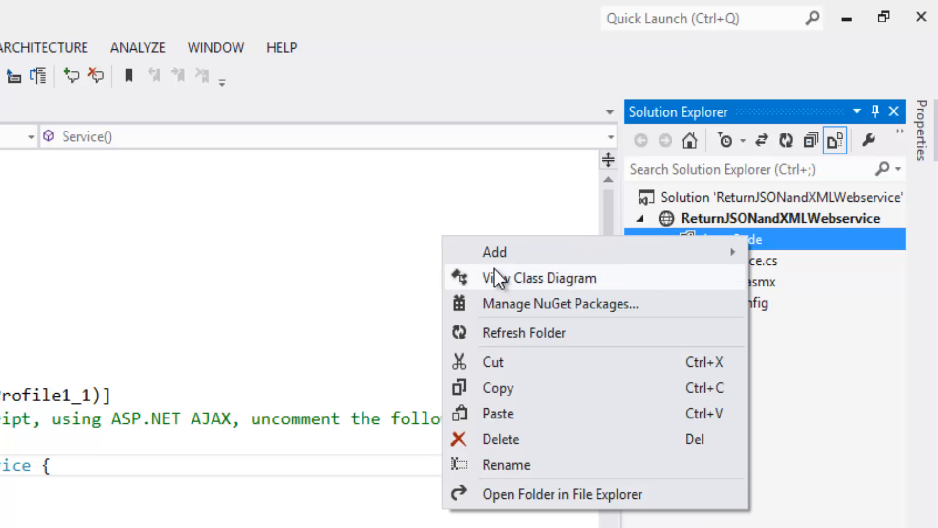
left_click(496, 252)
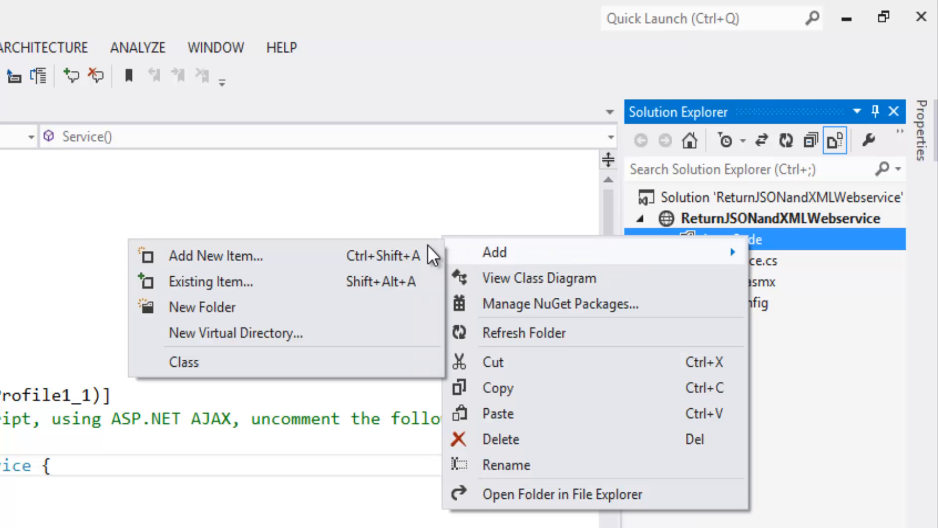
left_click(215, 255)
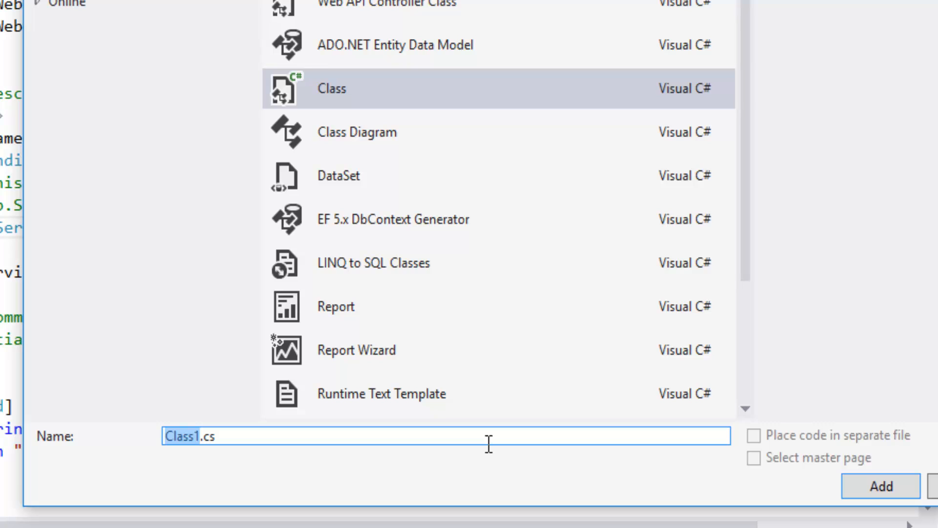
type("Companie")
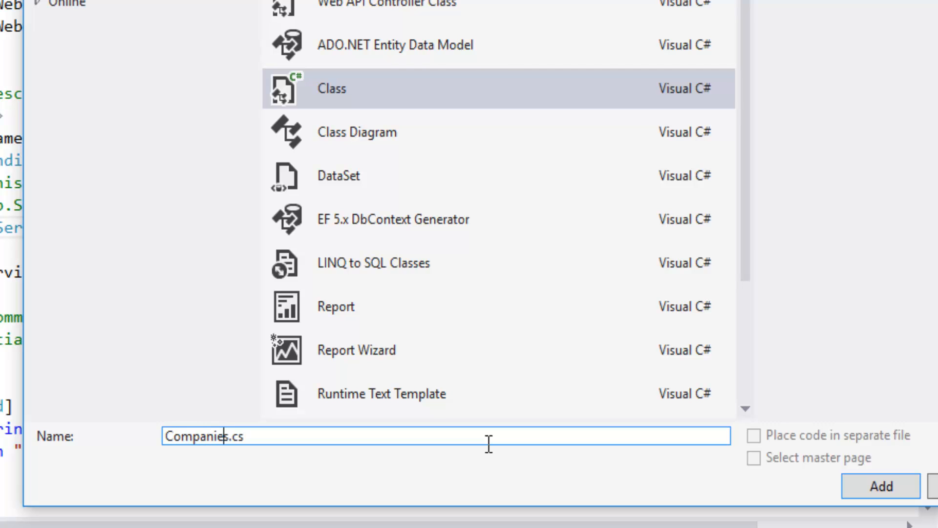
mouse_move(777, 494)
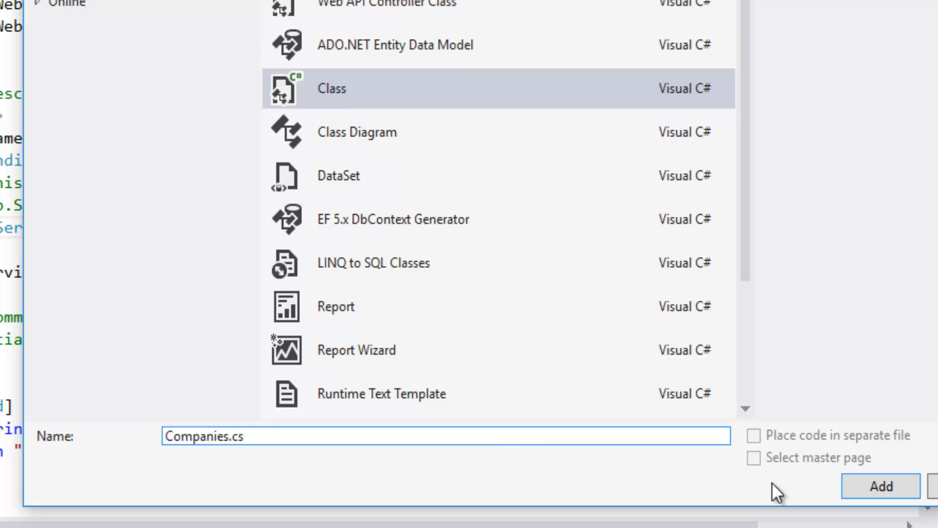
left_click(880, 486)
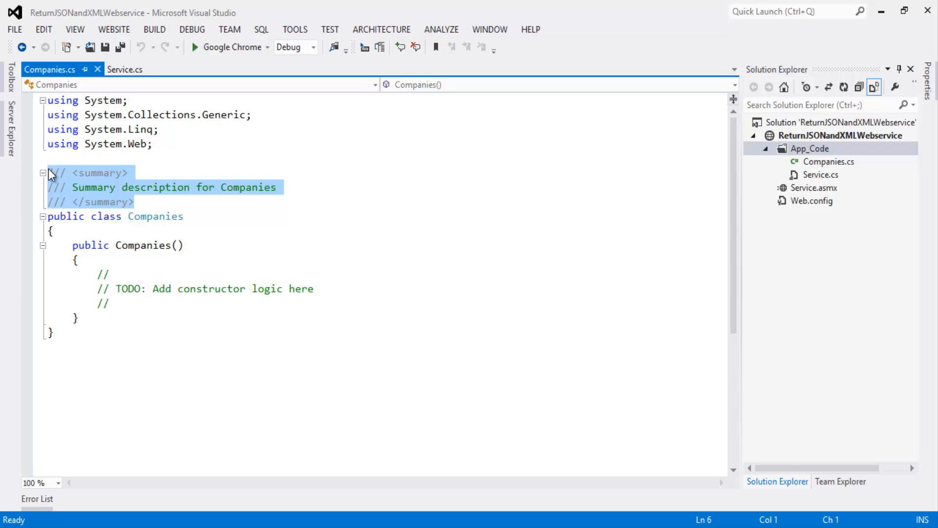
- Delete the class comments and add a string CompanyId auto-property via the prop snippet
key("Delete")
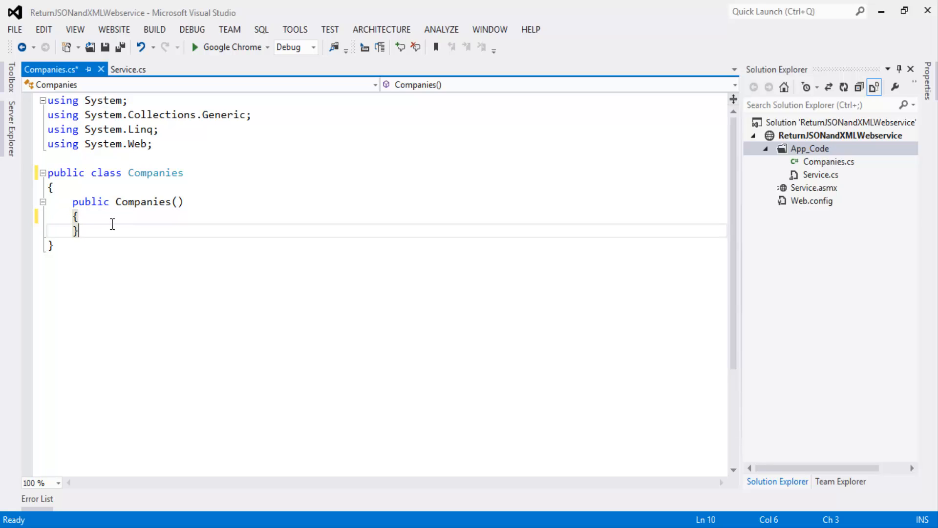
key("enter")
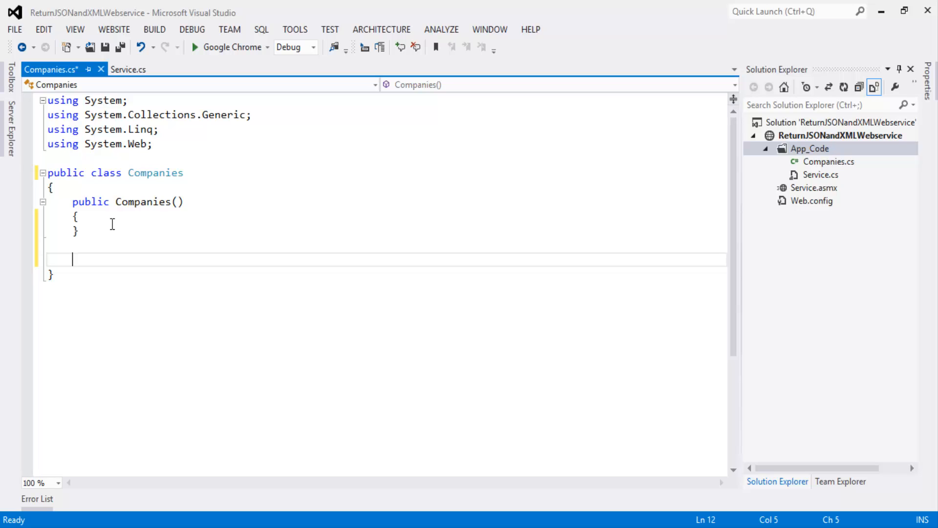
type("pr")
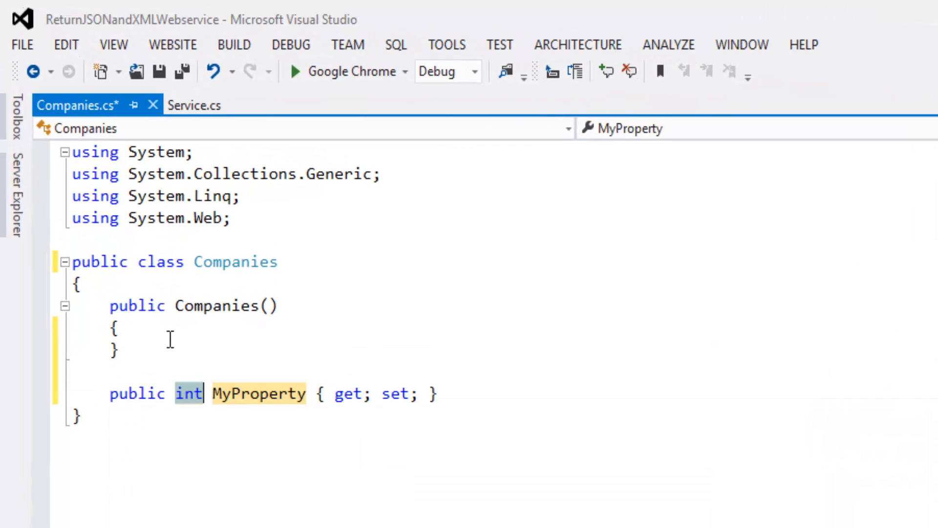
type("string")
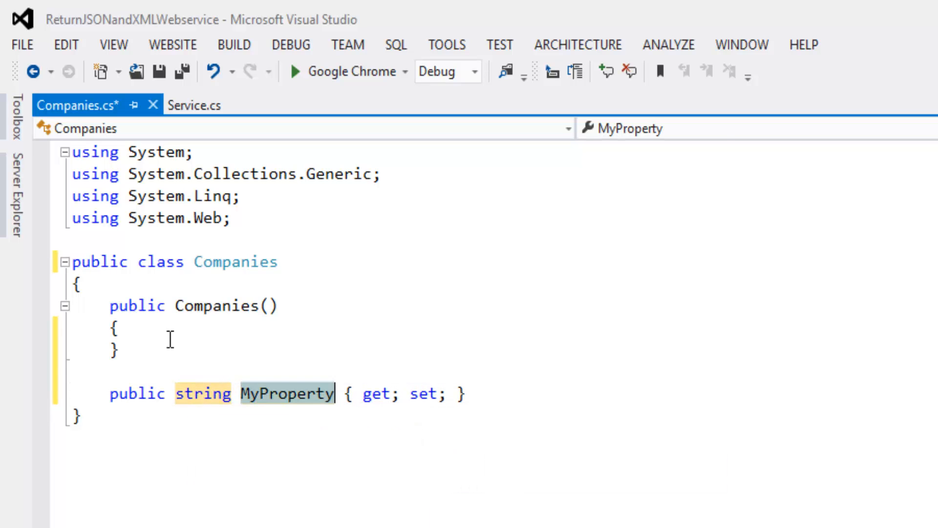
type("Comp")
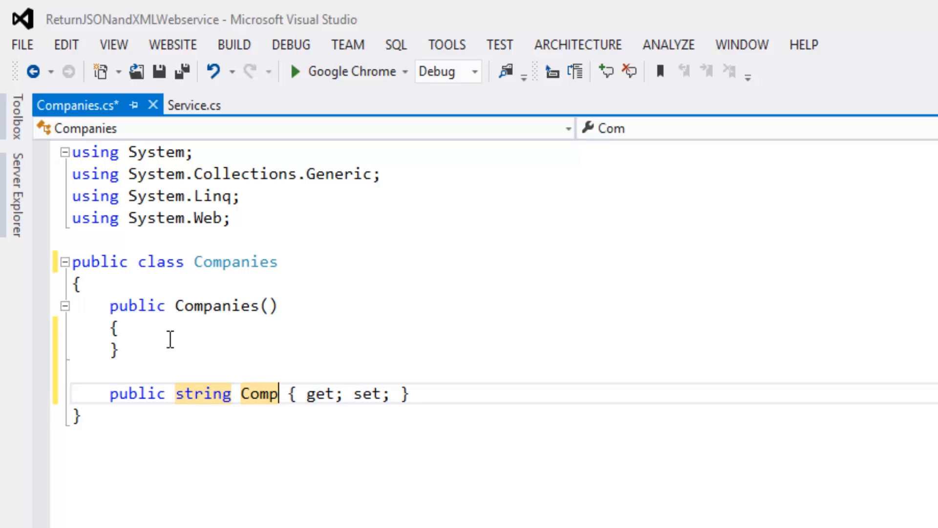
type("an")
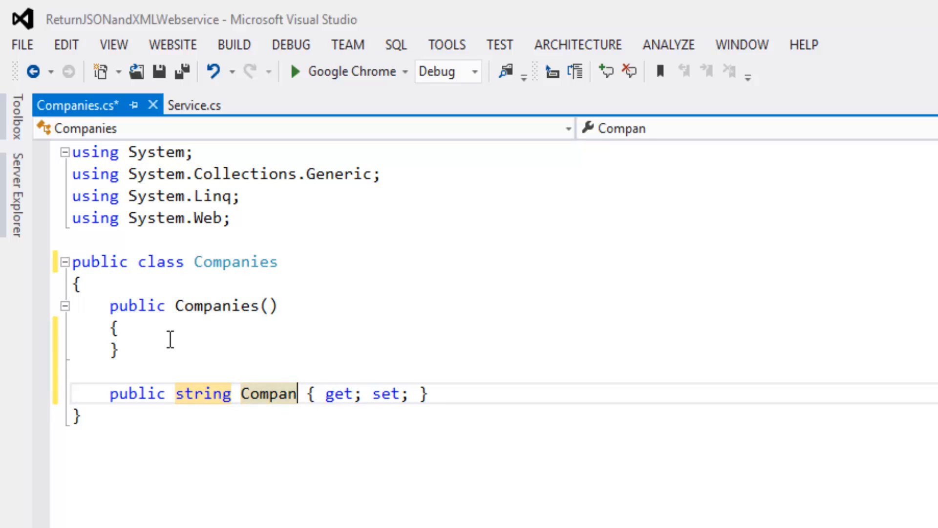
type("y")
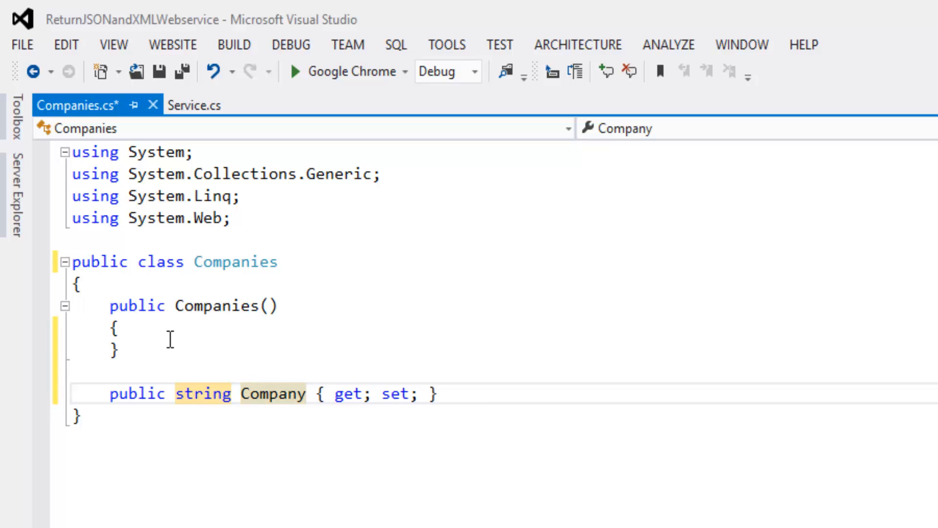
type("Id")
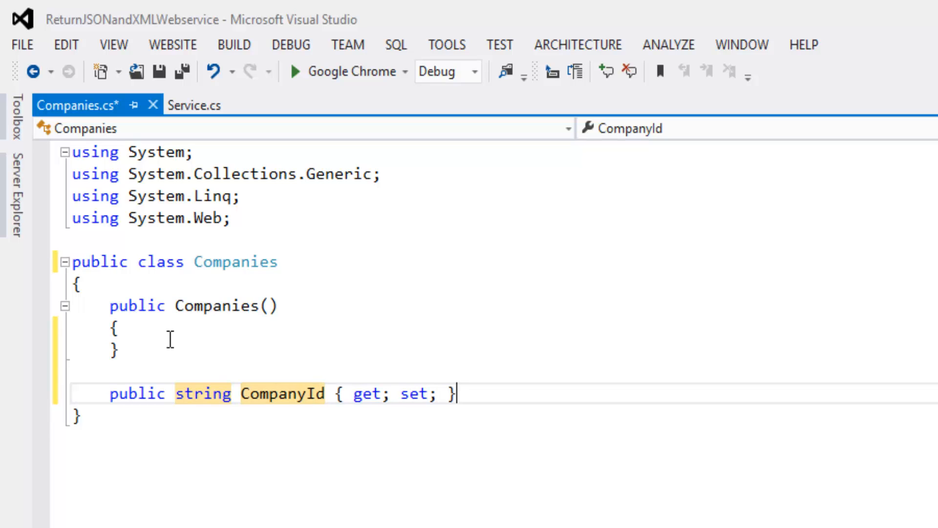
- Add a string CompanyName auto-property and save Companies.cs
type("p")
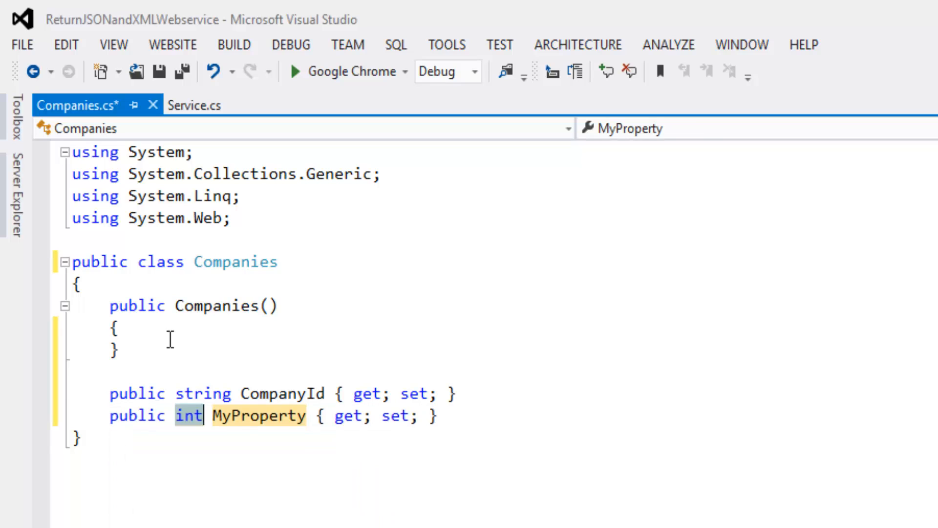
type("string")
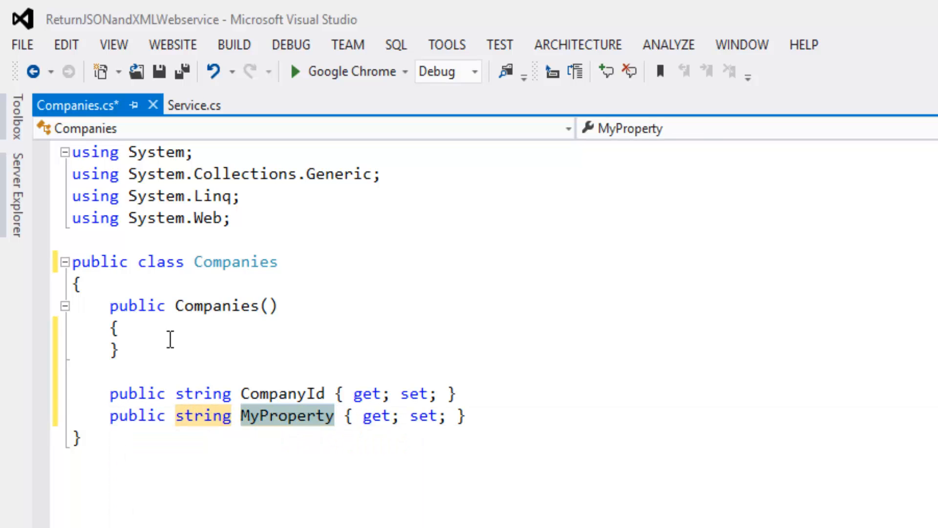
type("Co")
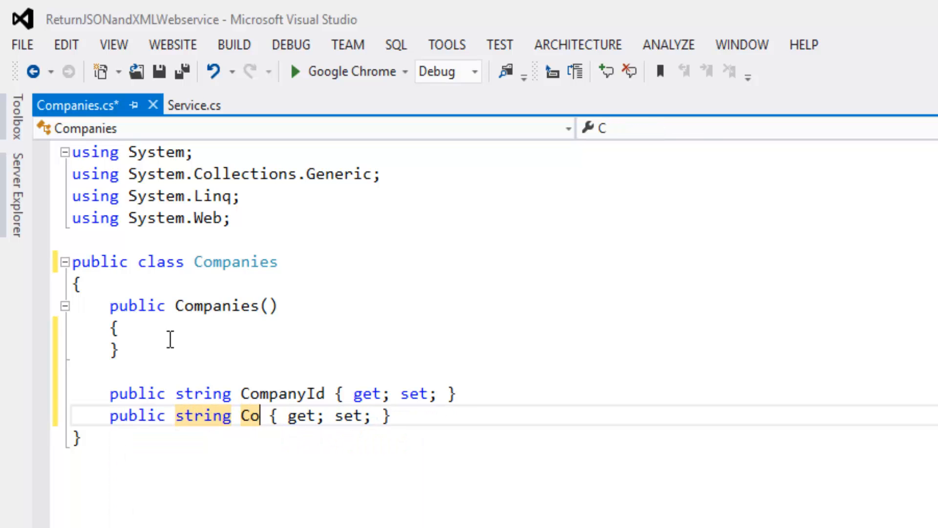
type("mpany")
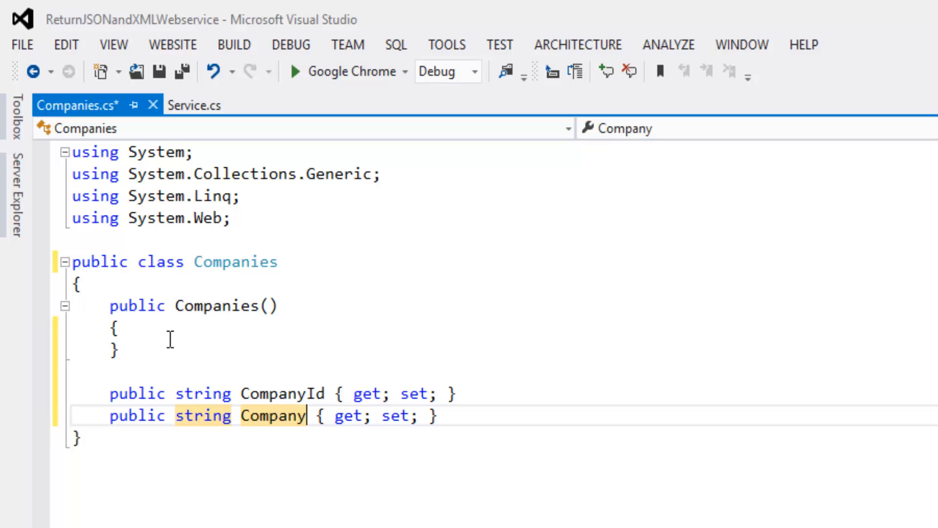
type("Name")
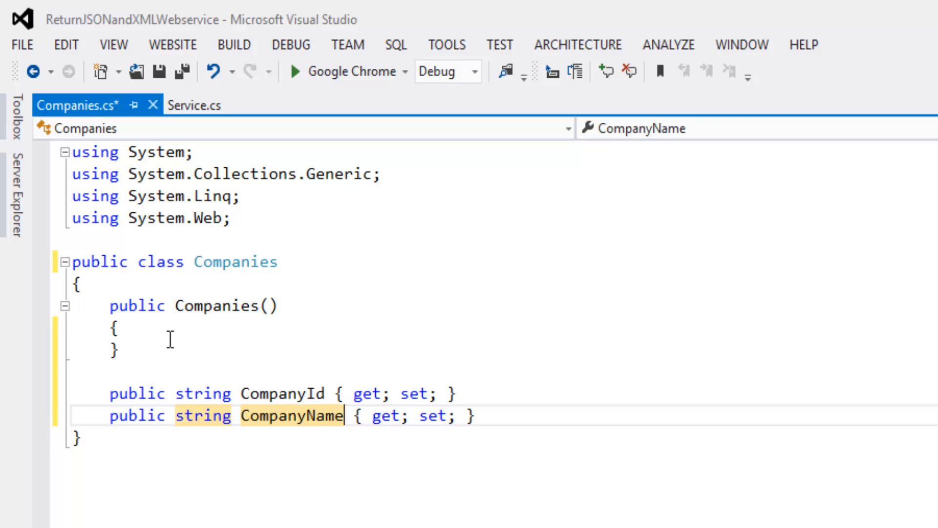
key("ctrl+s")
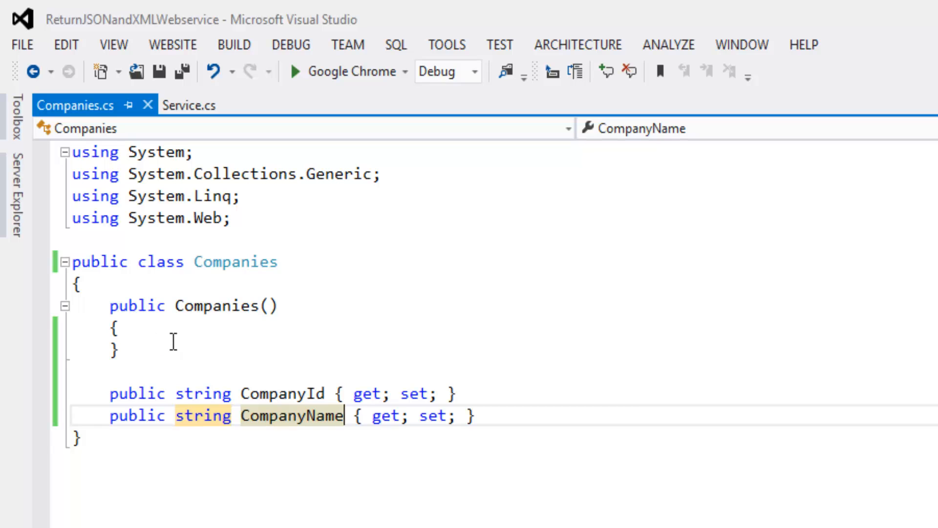
- In Service.cs, delete the comments, rename HelloWorld to GetCompaniesXml, and save
left_click(116, 349)
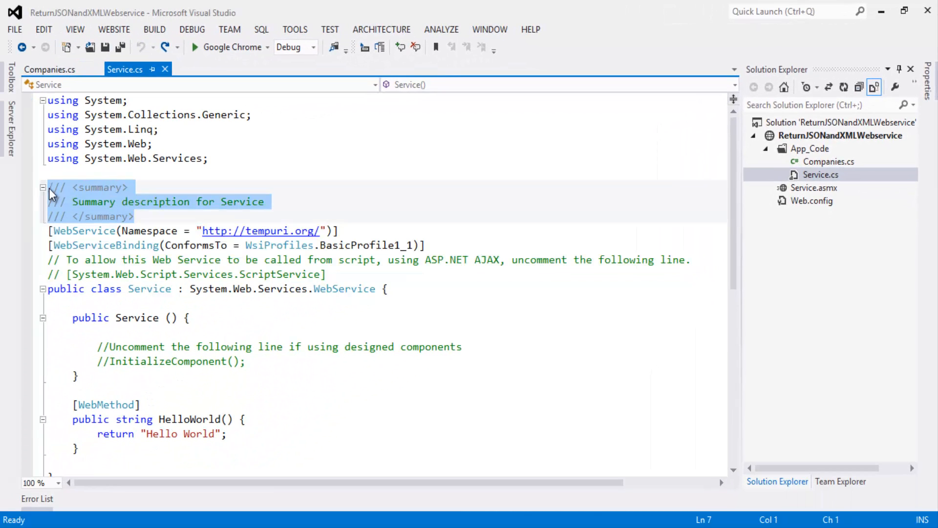
key("Delete")
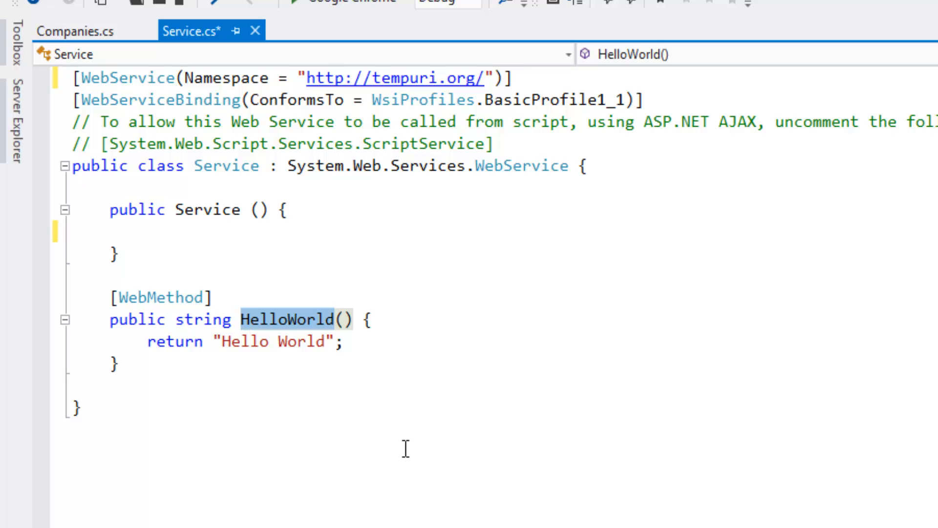
type("GetC")
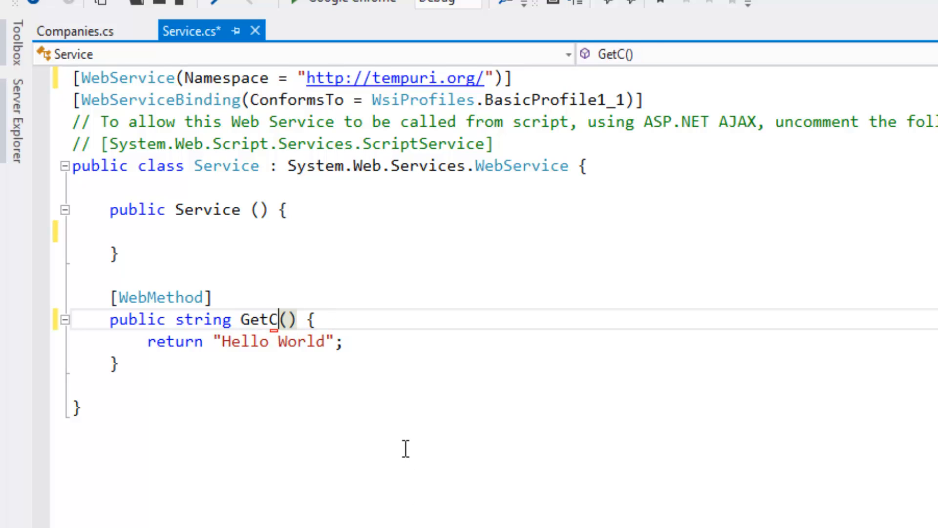
type("ompanie")
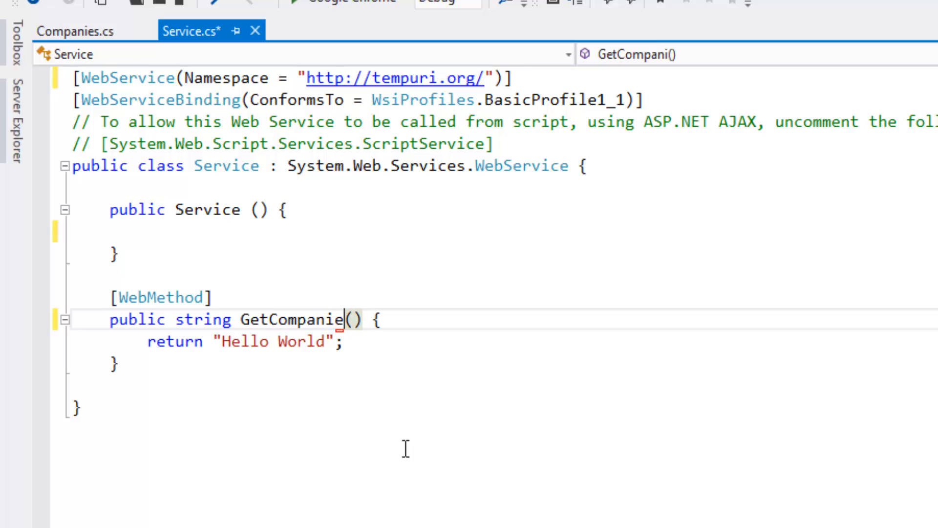
type("sXml")
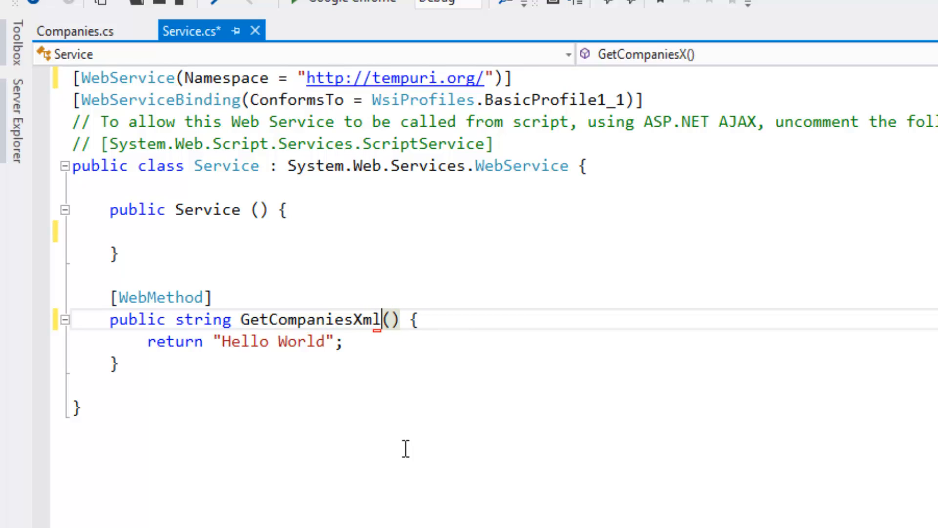
key("ctrl+s")
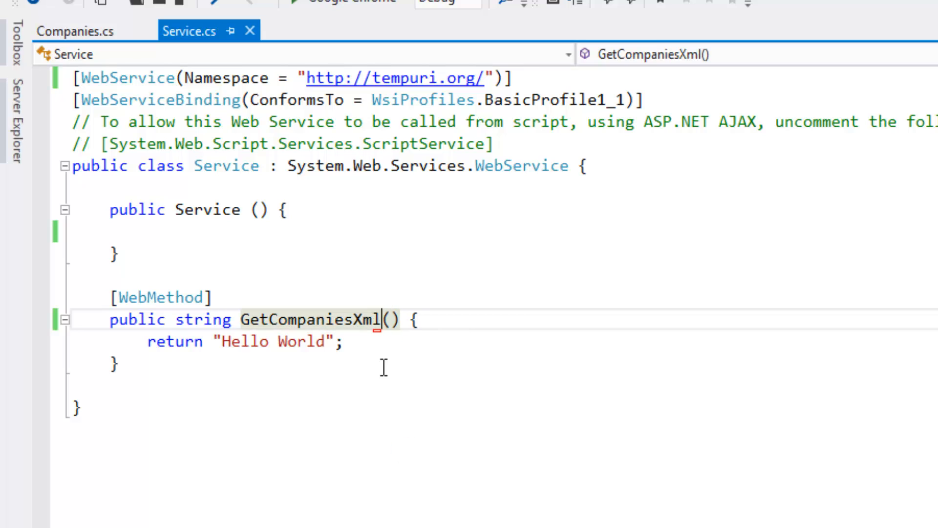
mouse_move(437, 335)
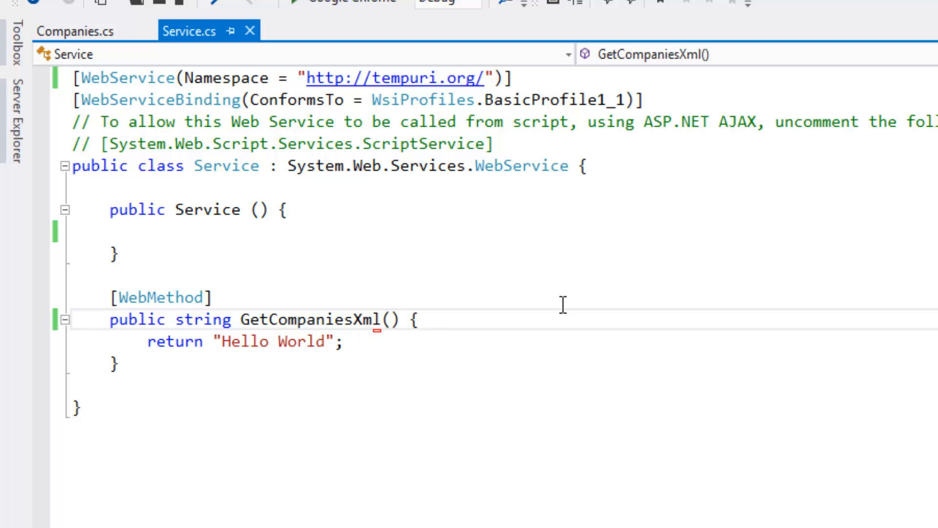
- Declare a Companies array comp in GetCompaniesXml and begin its first new Companies() object
key("Enter")
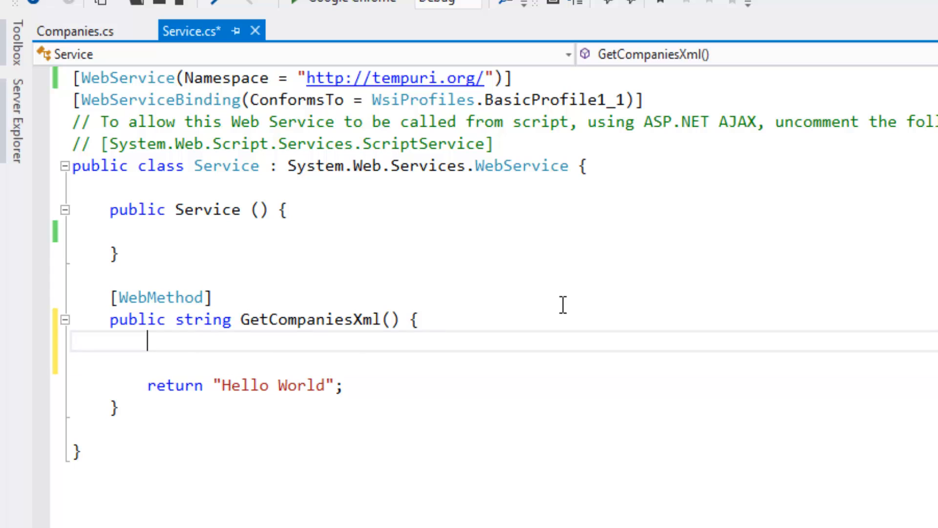
type("com")
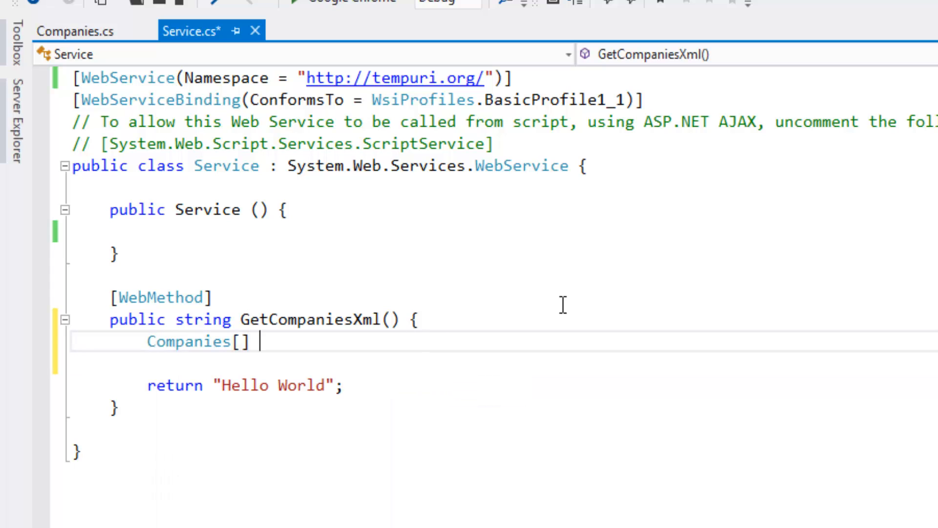
type("comm")
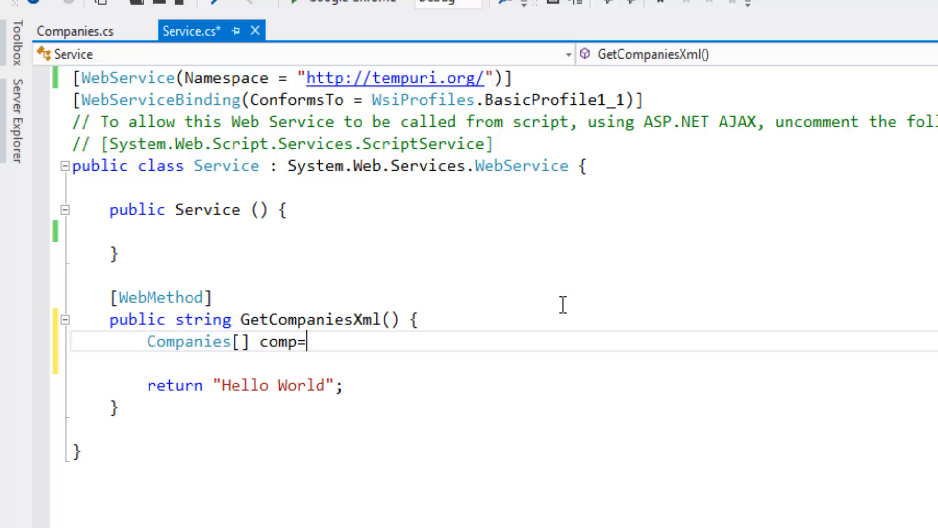
type("new Companies[")
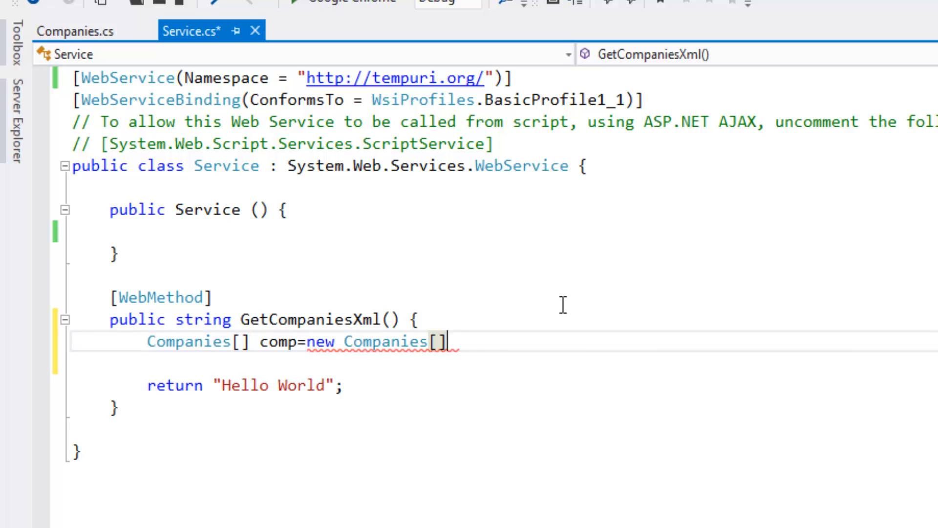
type("{")
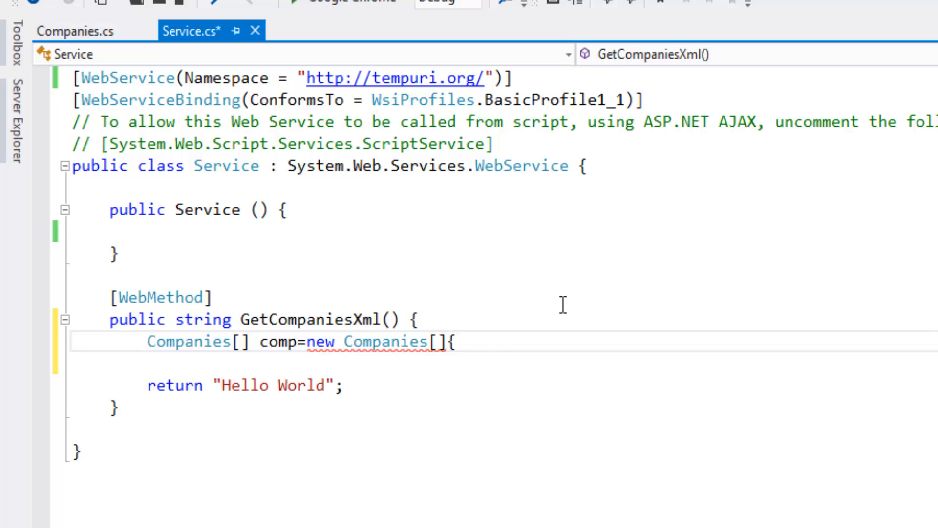
type("new c")
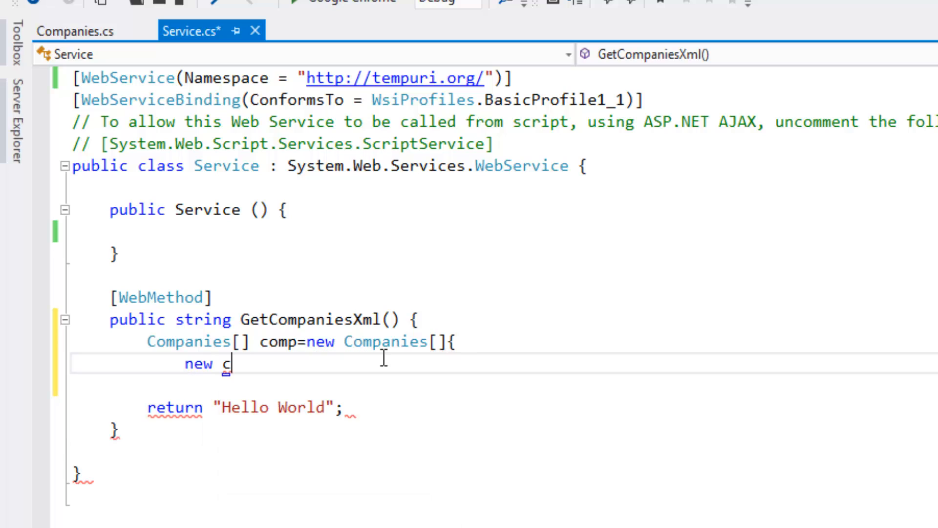
type("Companies")
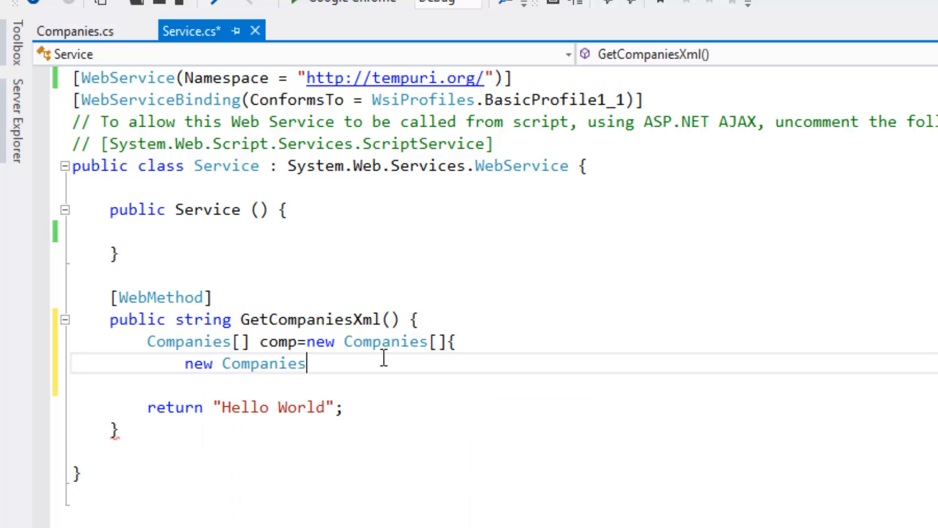
type("()")
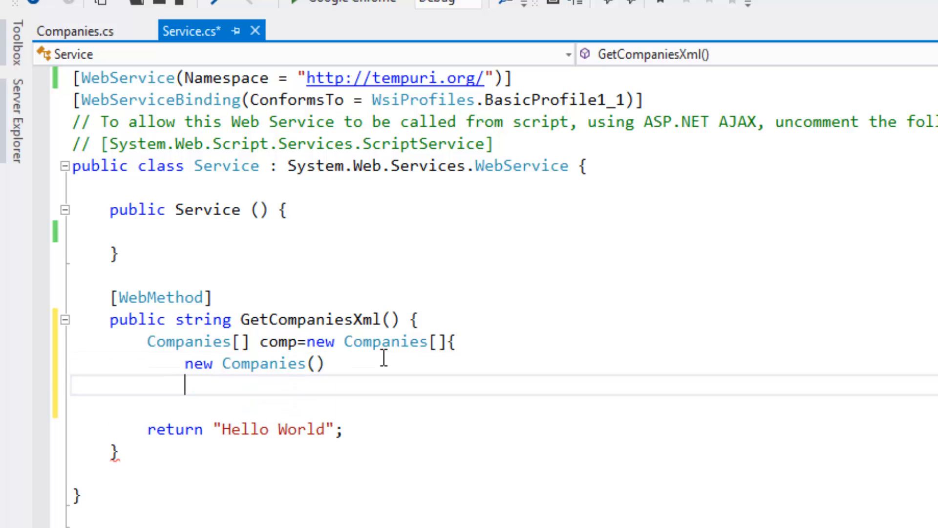
type("{")
type("CompanyId")
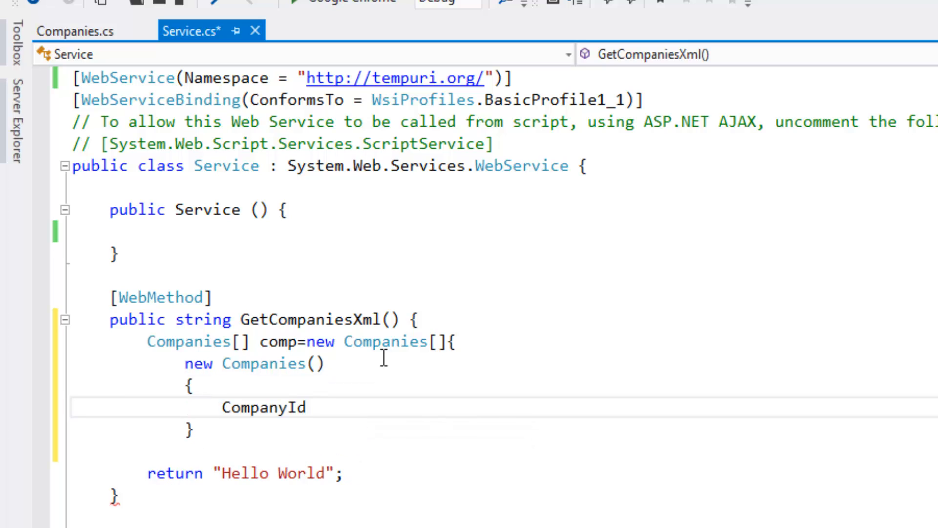
- Fill the first entry with CompanyId "C123" and CompanyName "TCS"
type("= \"\"")
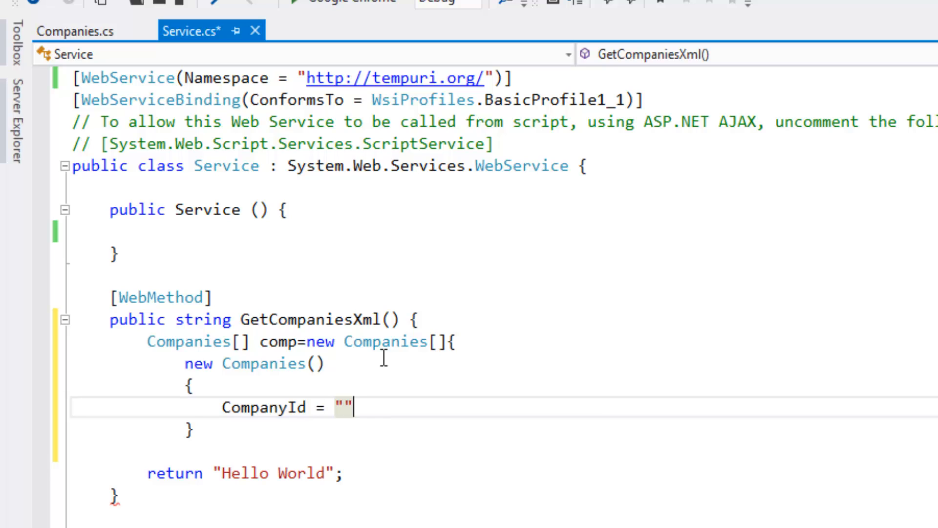
type(",")
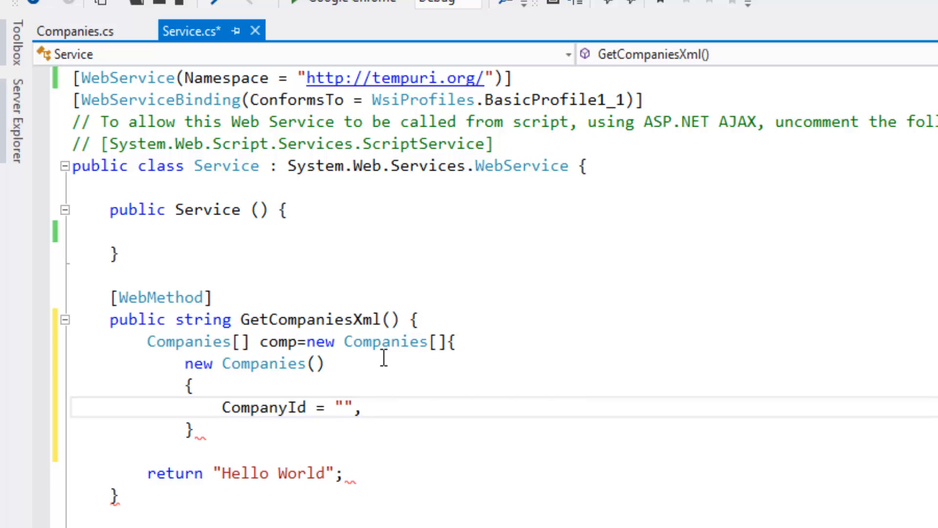
type("C1")
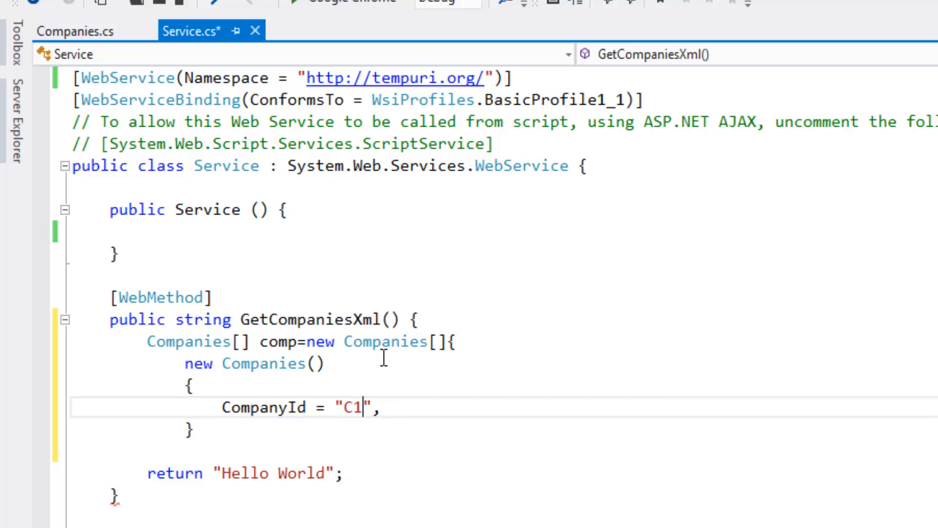
type("23")
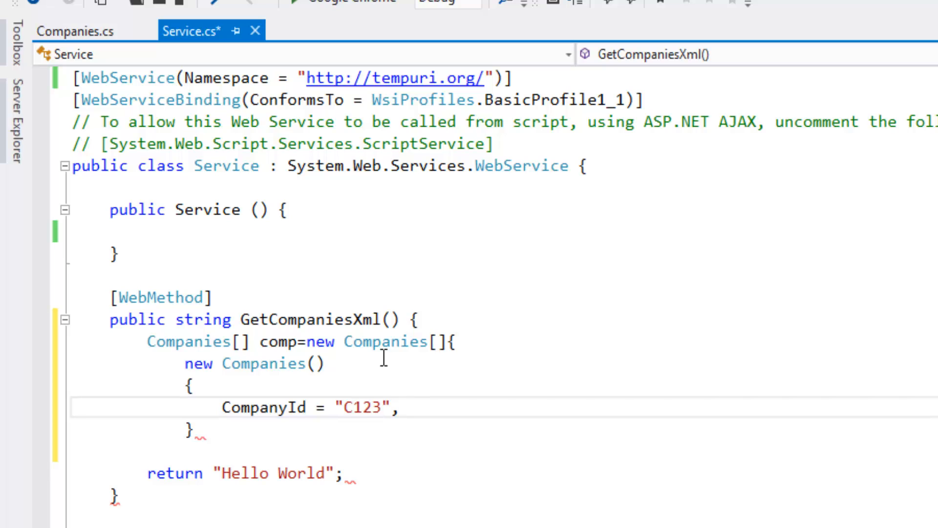
type("vo")
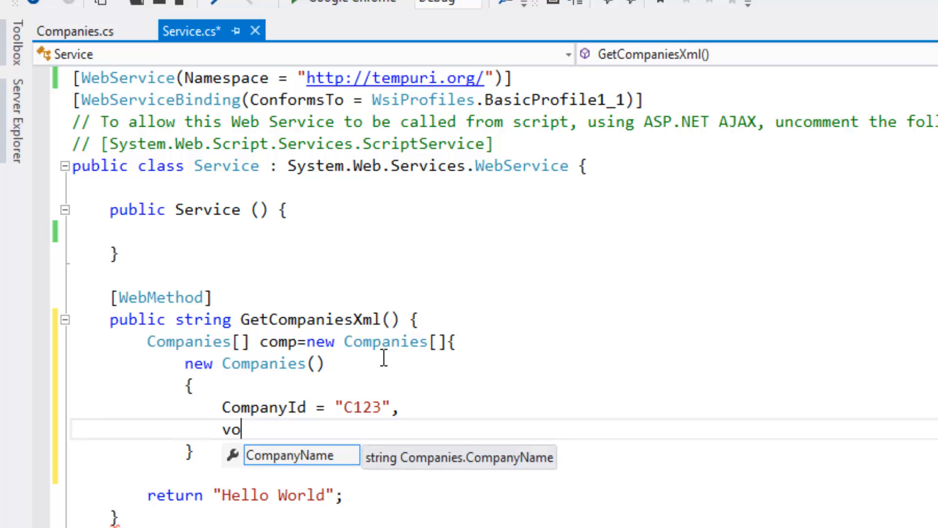
key("Backspace")
type("CompanyName")
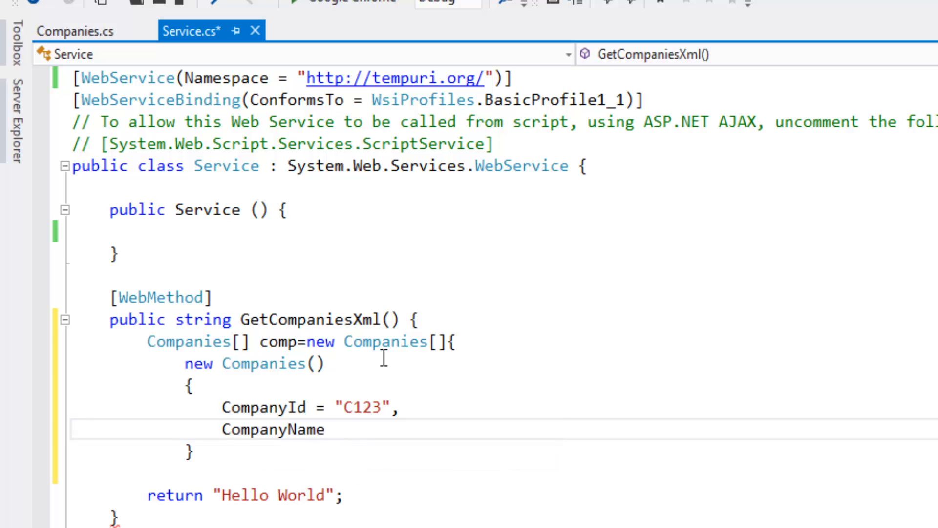
type("= \"")
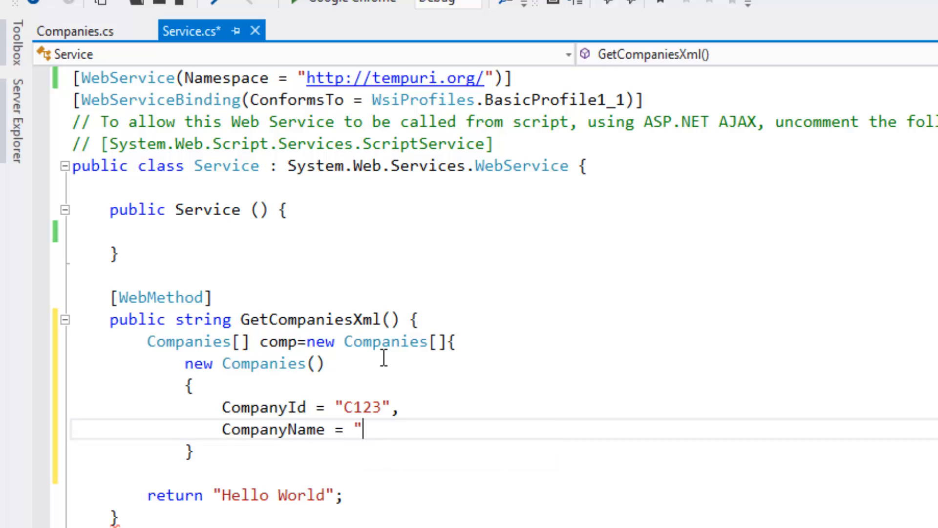
type("\"")
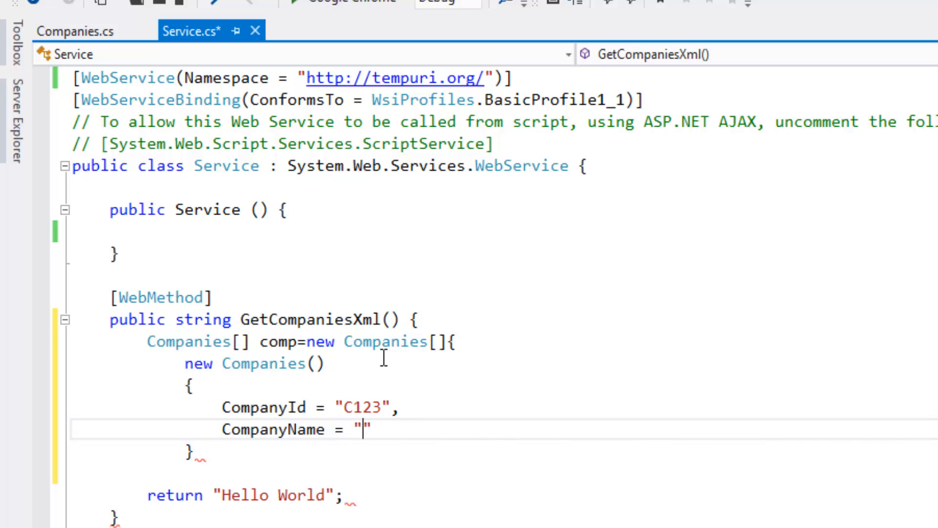
type("TCS")
left_click(199, 453)
type(",")
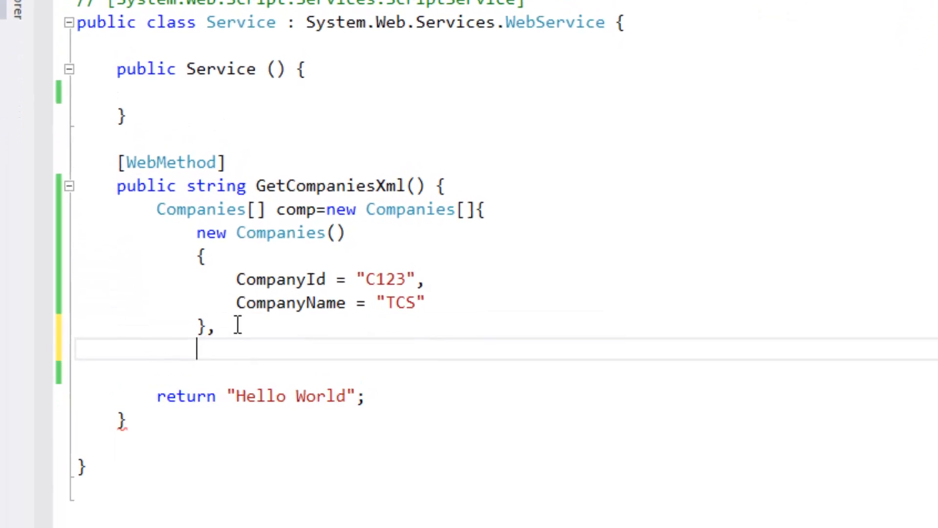
- Duplicate the entry as CompanyId "C233", CompanyName "Infosys", and remove the trailing comma
type("mbox")
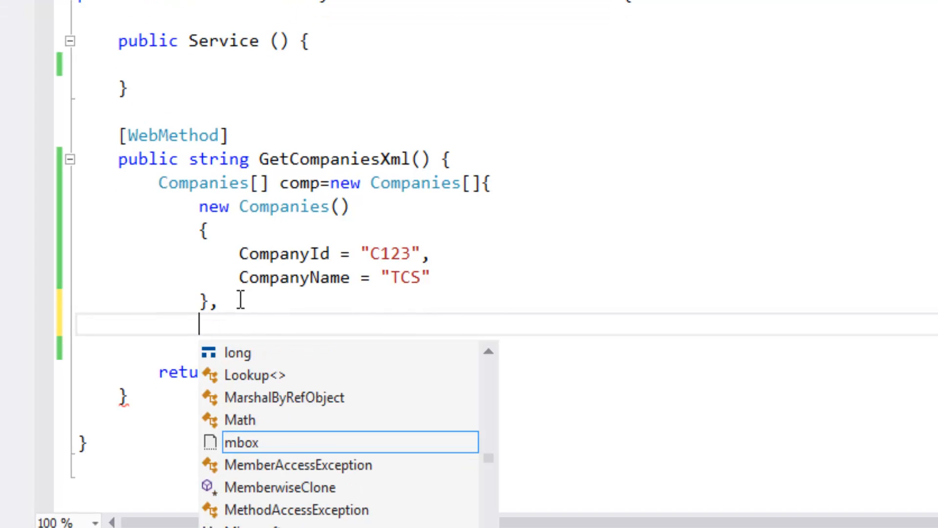
type("new")
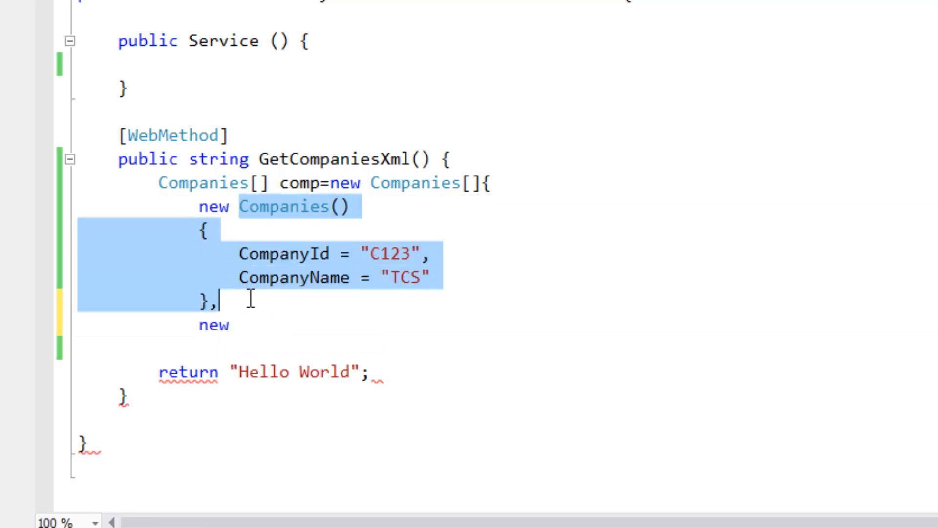
mouse_move(260, 343)
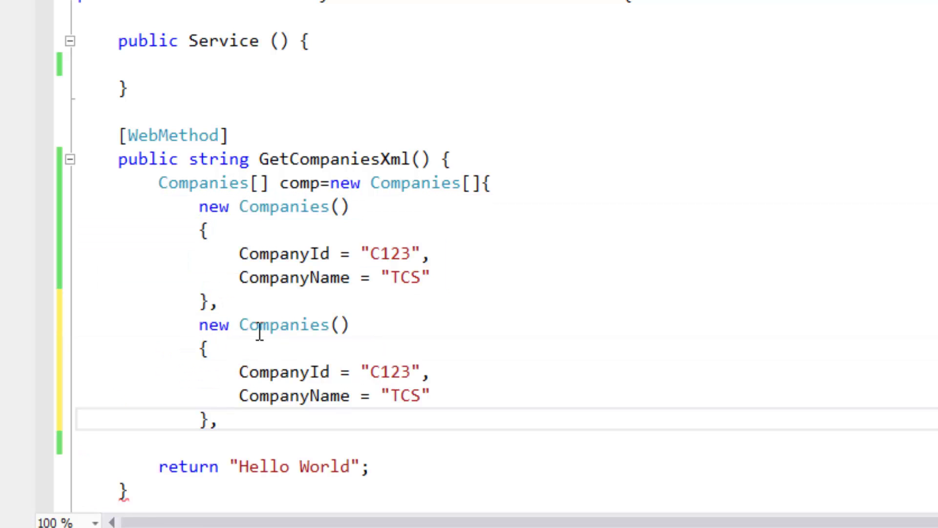
double_click(392, 372)
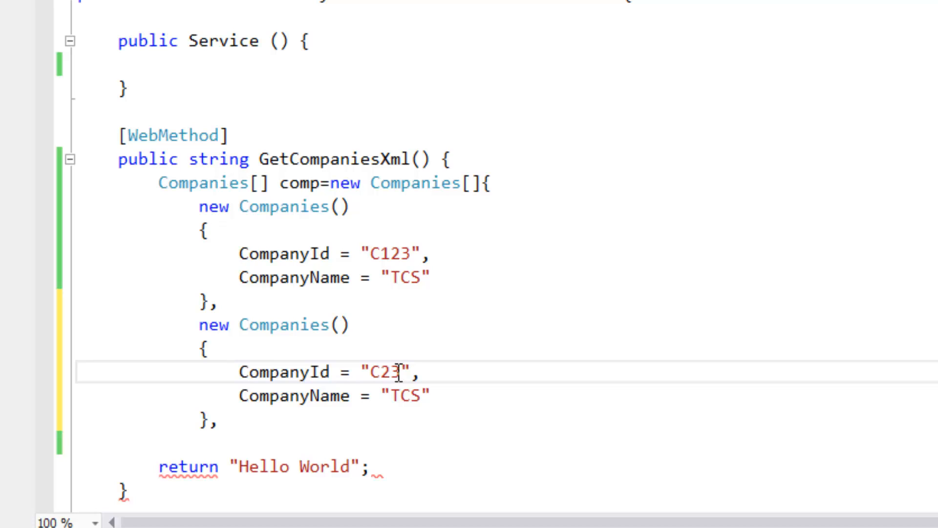
type("3")
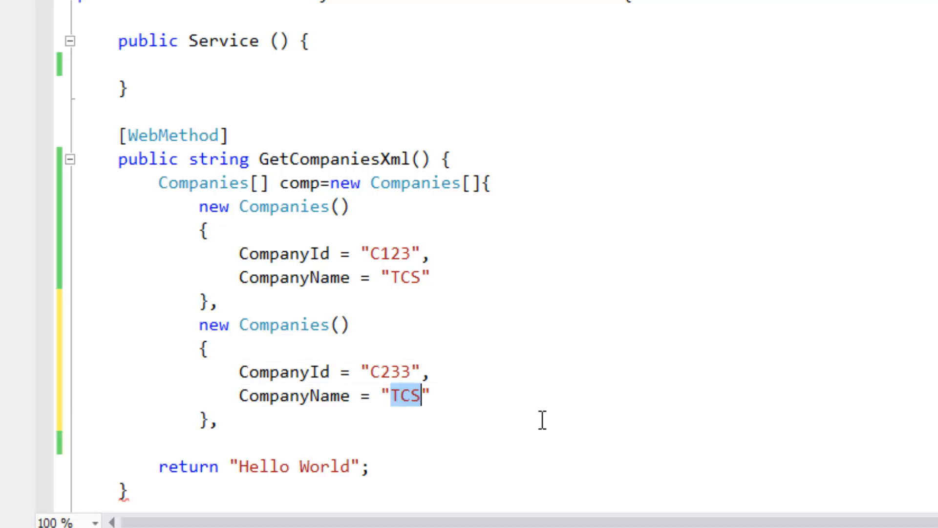
type("Info")
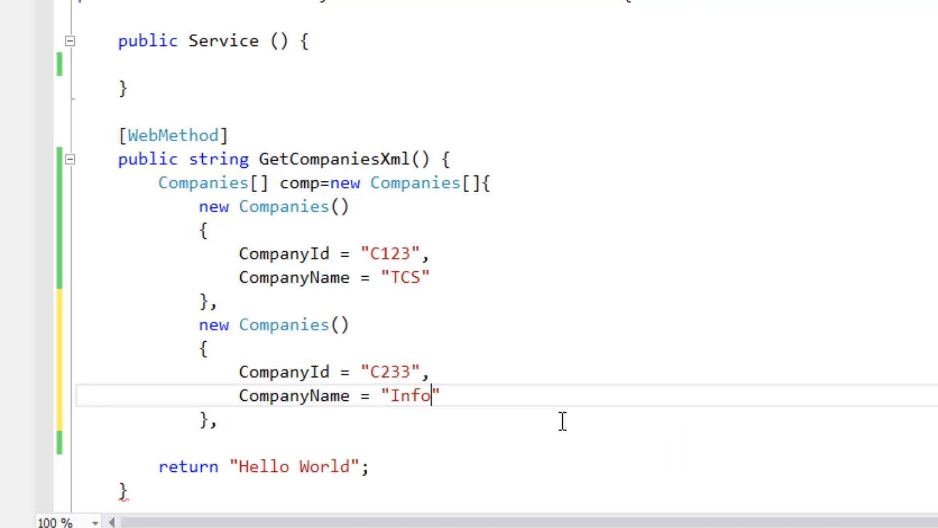
type("sy")
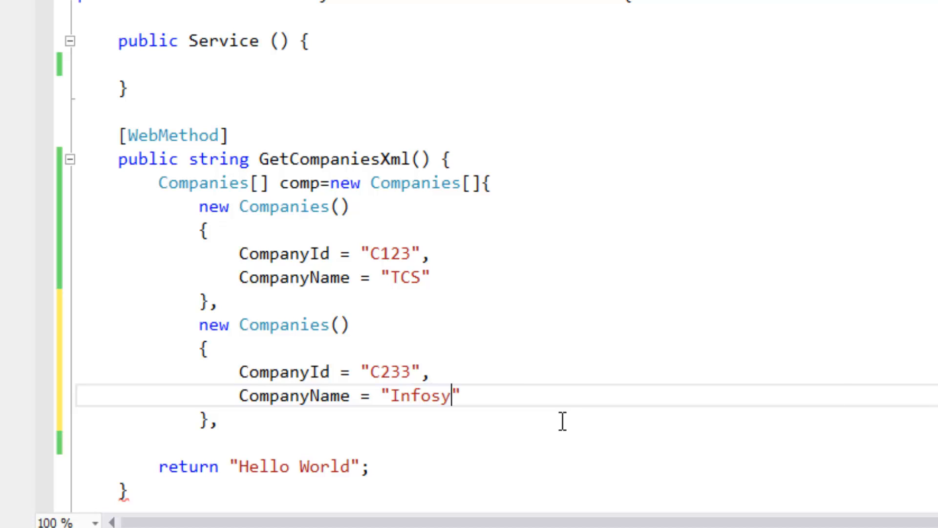
type("s")
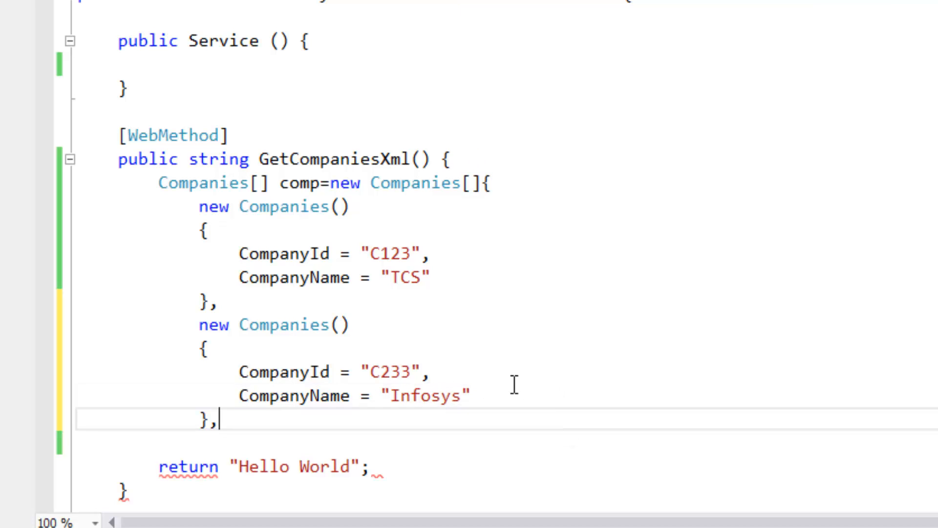
mouse_move(409, 425)
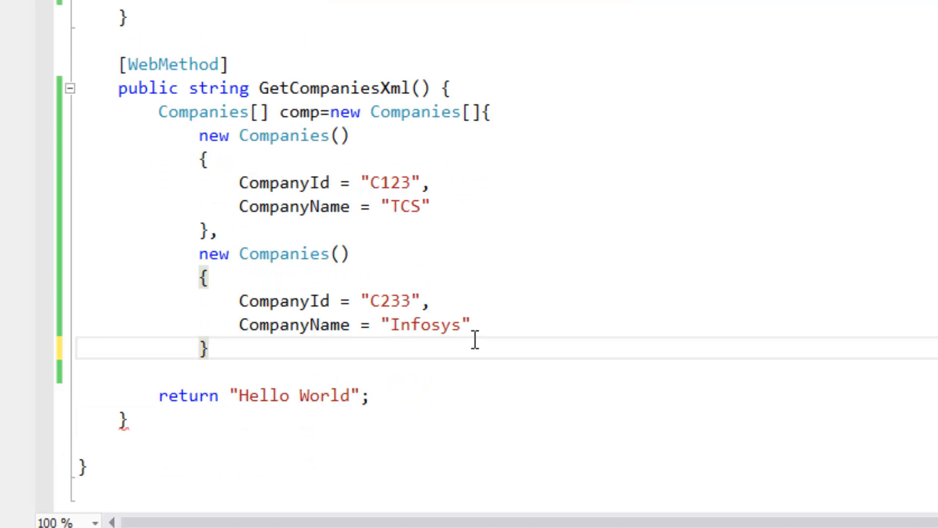
key("enter")
type("};")
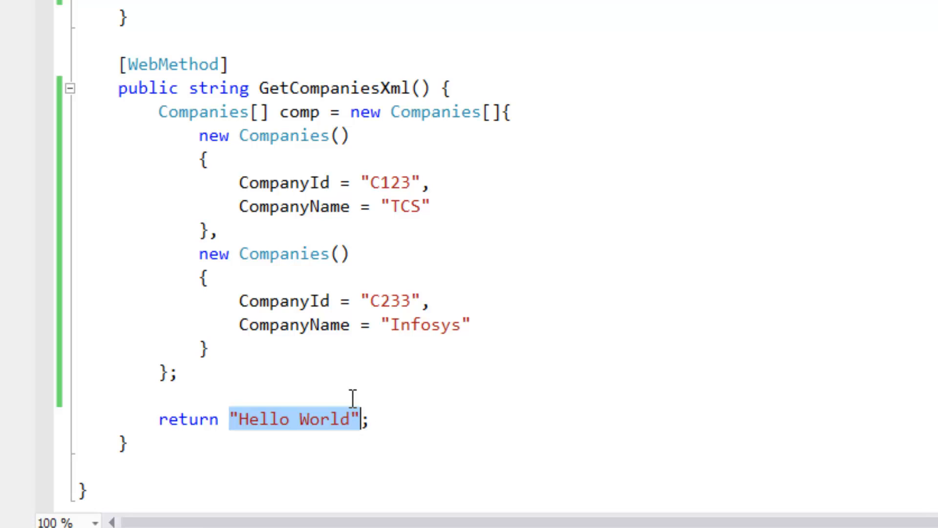
mouse_move(286, 254)
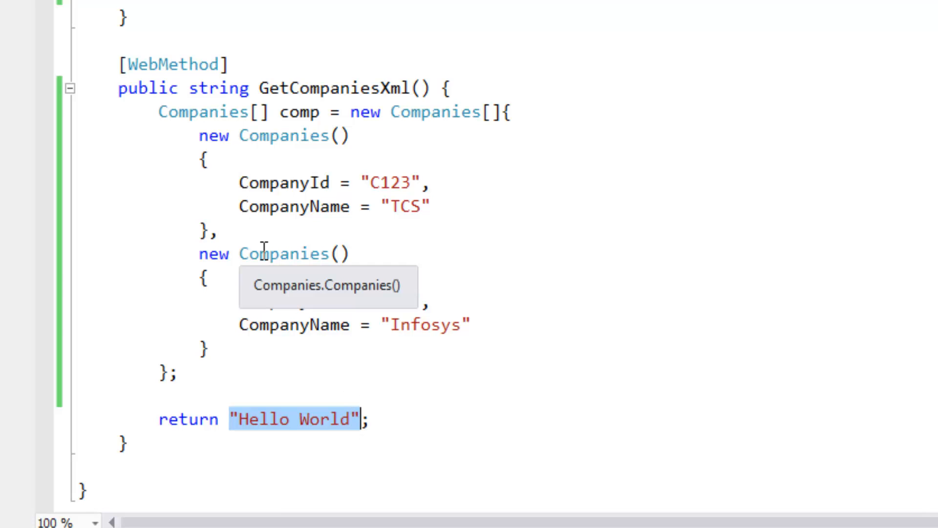
- Return the comp array and change GetCompaniesXml's return type from string to Companies[]
type("comp;")
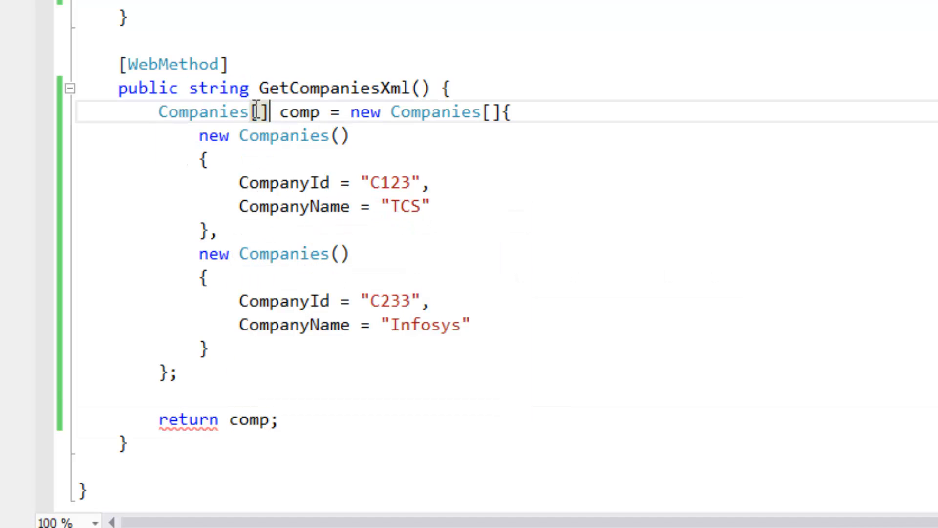
double_click(207, 111)
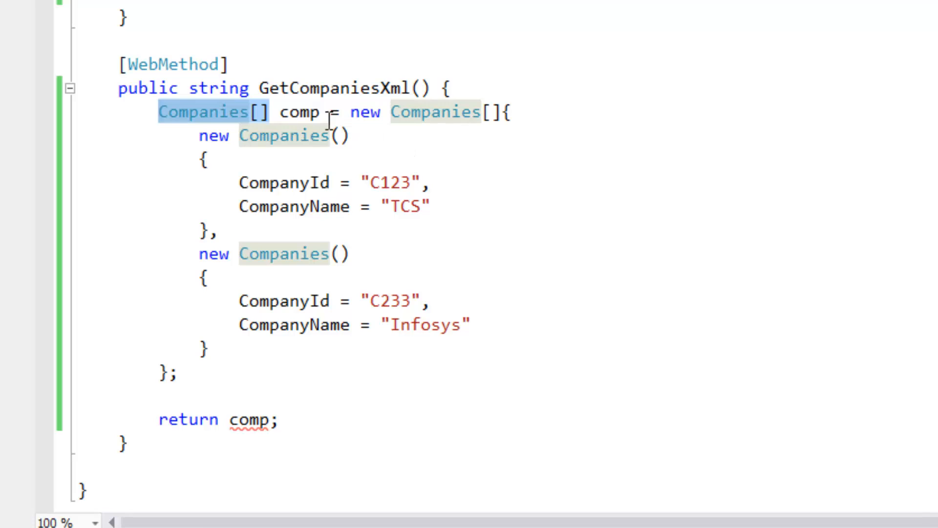
double_click(219, 89)
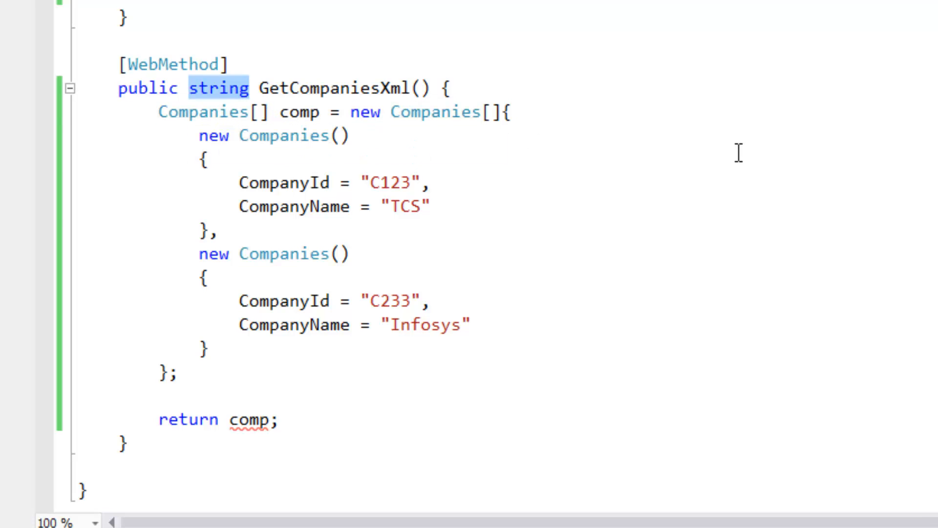
type("Companies[]")
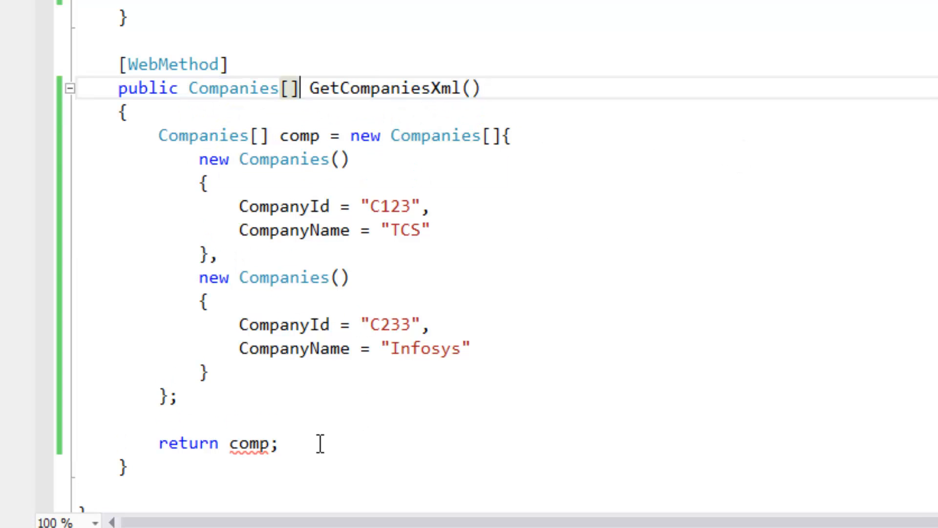
- Review Service.cs and run the web service in Google Chrome
scroll("up", 3)
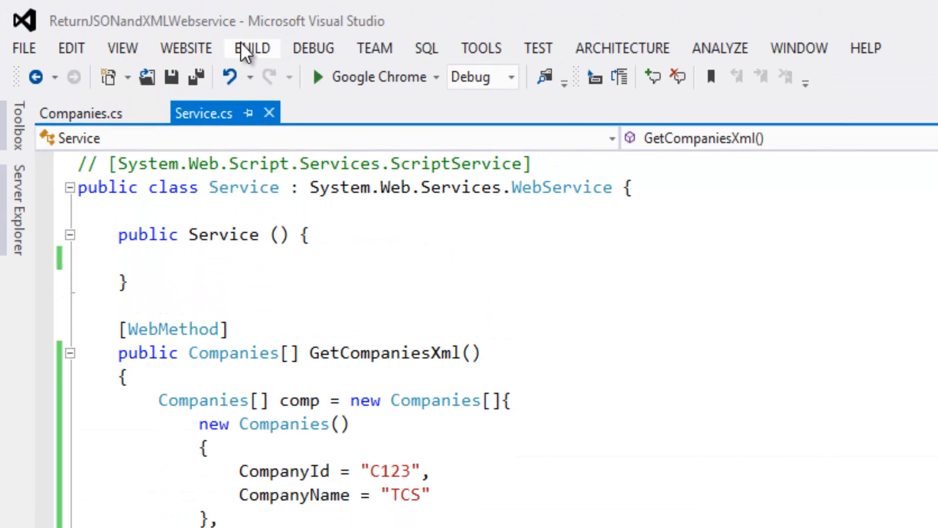
mouse_move(485, 419)
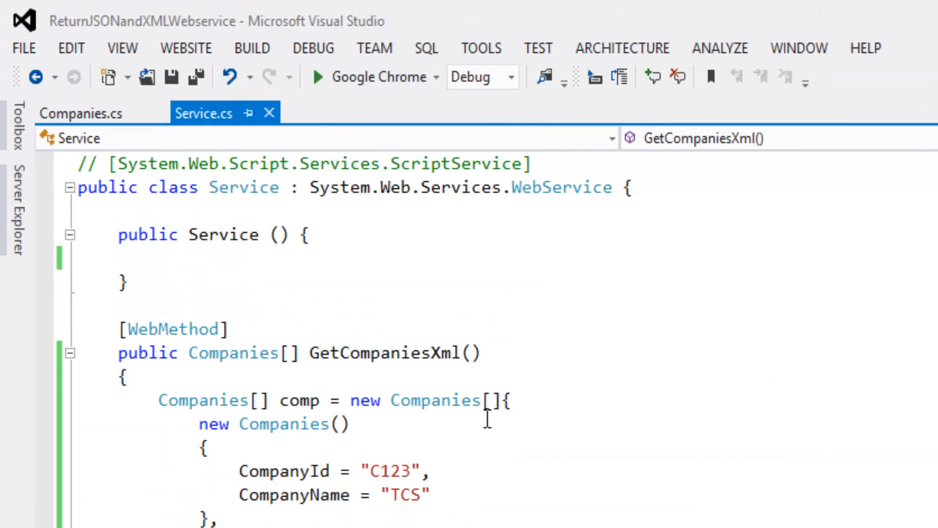
scroll("down", 3)
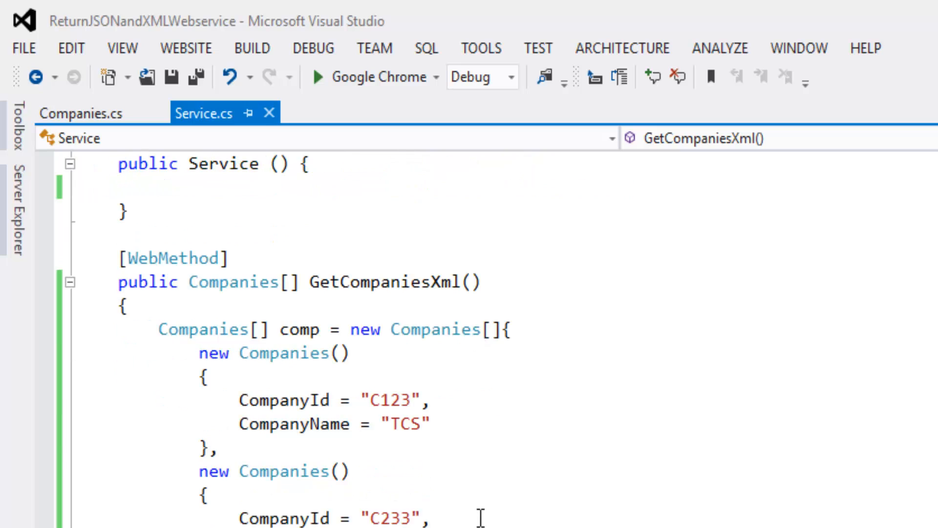
scroll("up", 3)
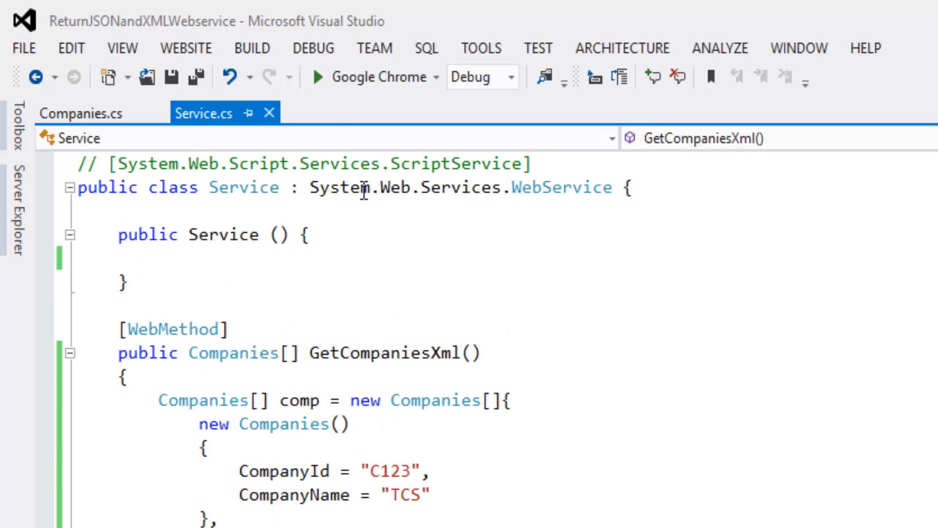
left_click(318, 76)
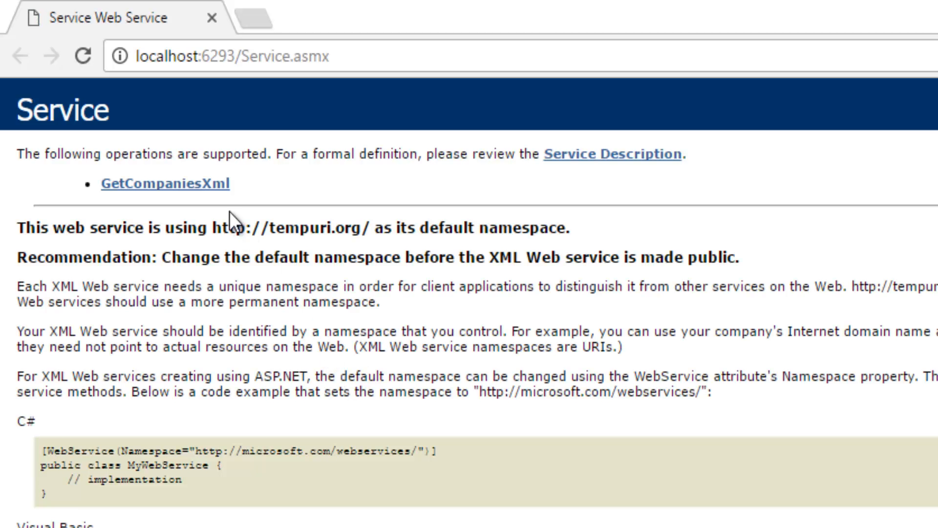
mouse_move(111, 206)
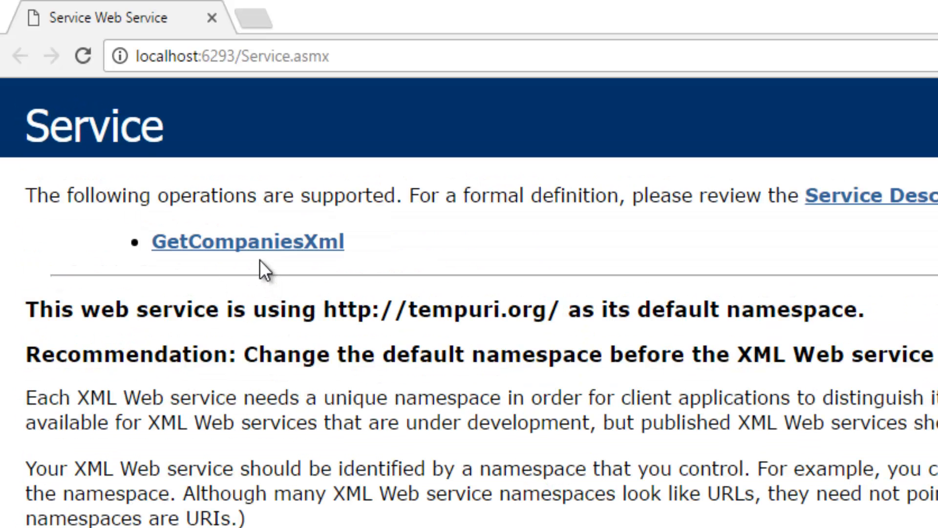
- Invoke GetCompaniesXml to see the XML listing C123 TCS and C233 Infosys
left_click(247, 242)
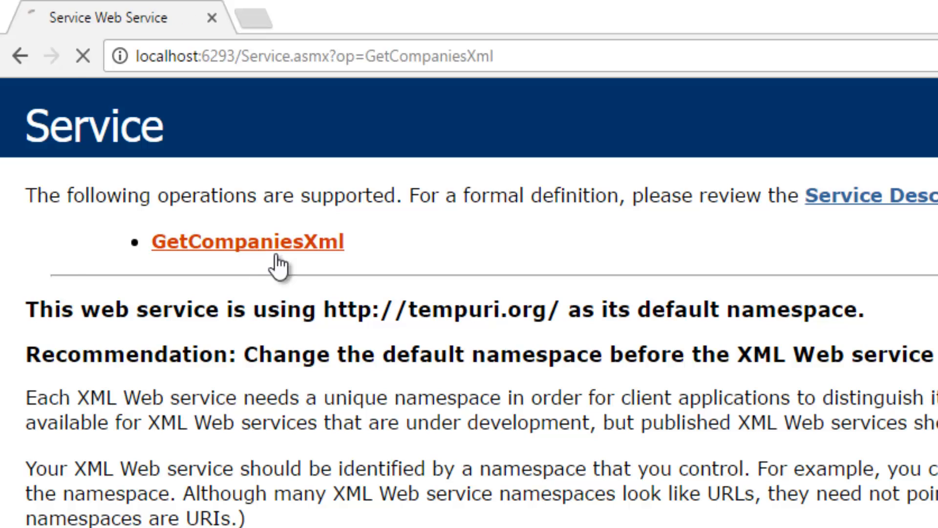
left_click(247, 242)
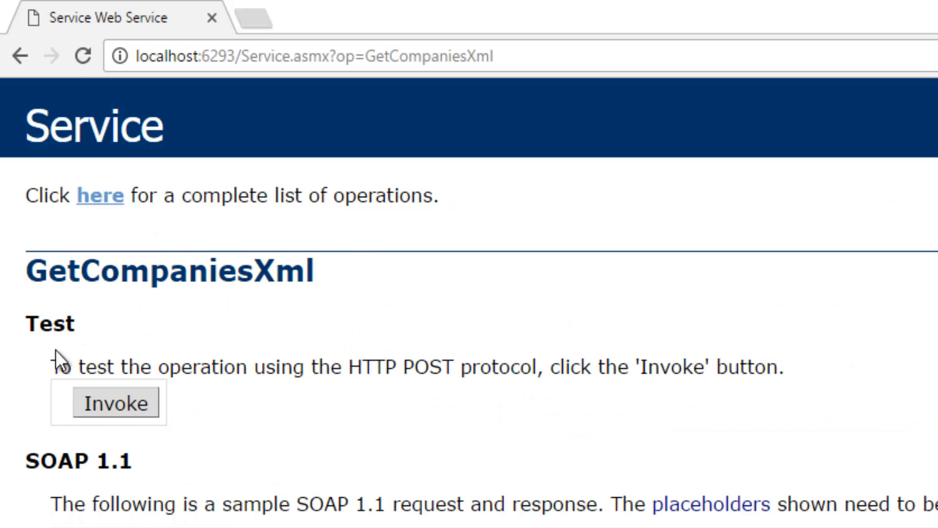
mouse_move(135, 412)
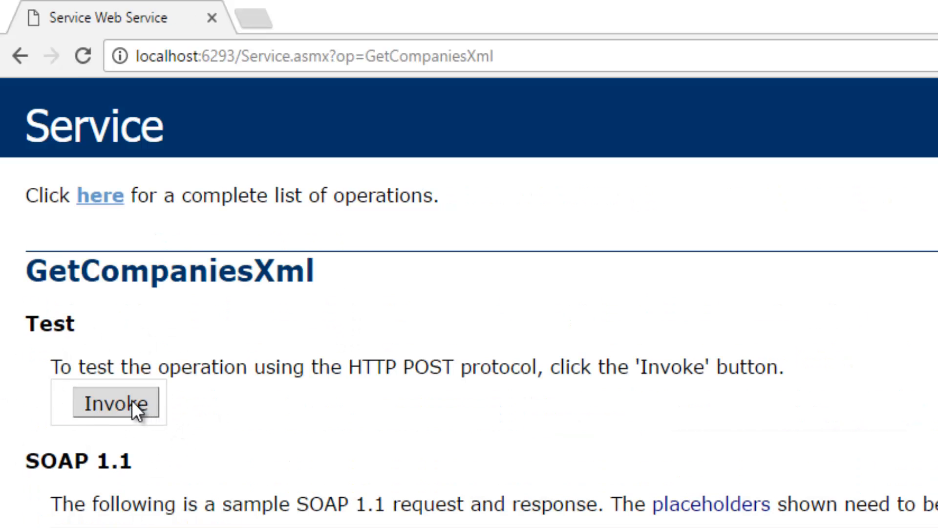
left_click(109, 402)
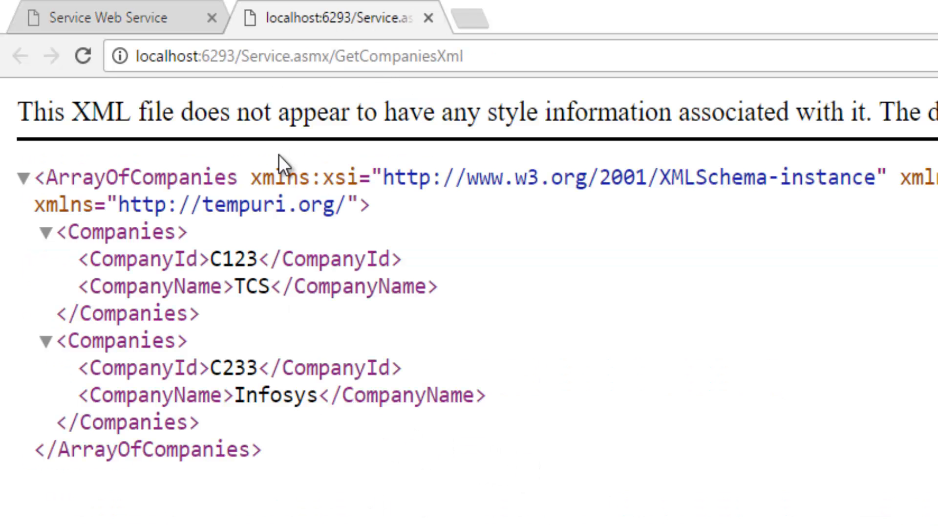
mouse_move(21, 242)
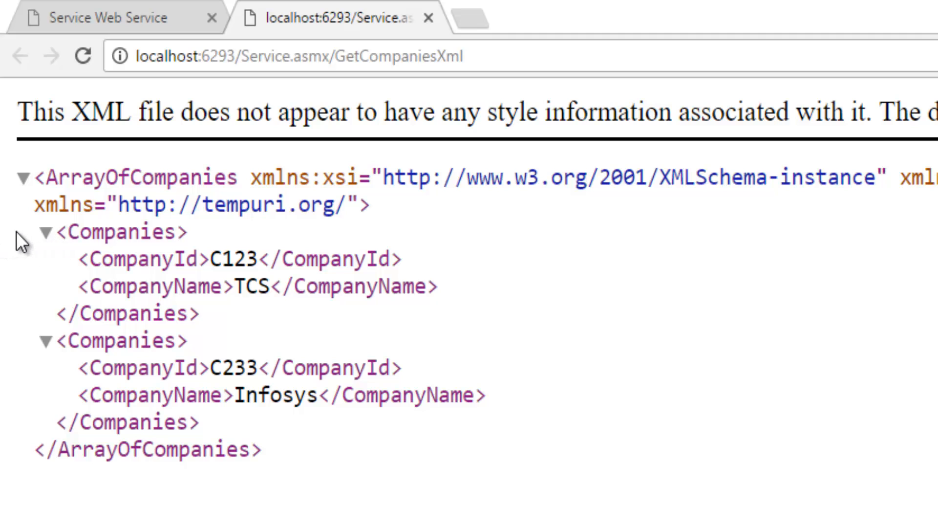
mouse_move(279, 359)
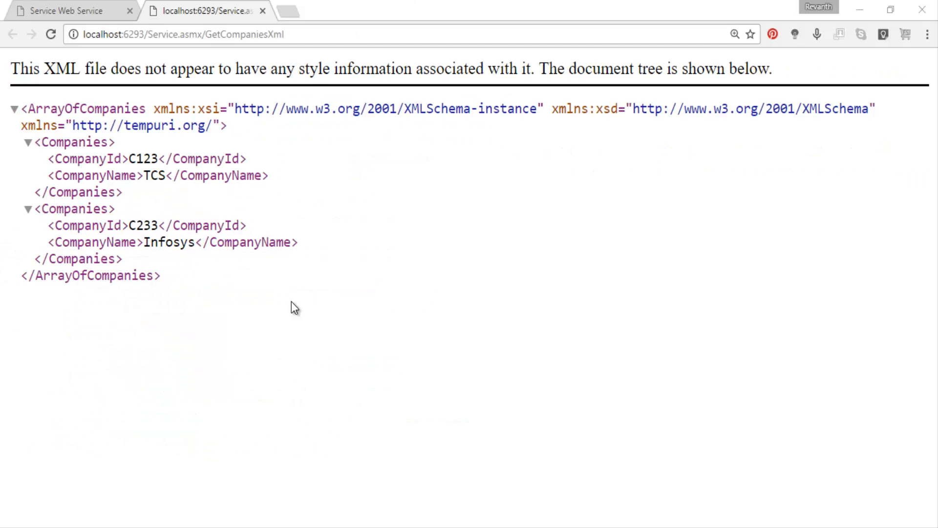
mouse_move(310, 315)
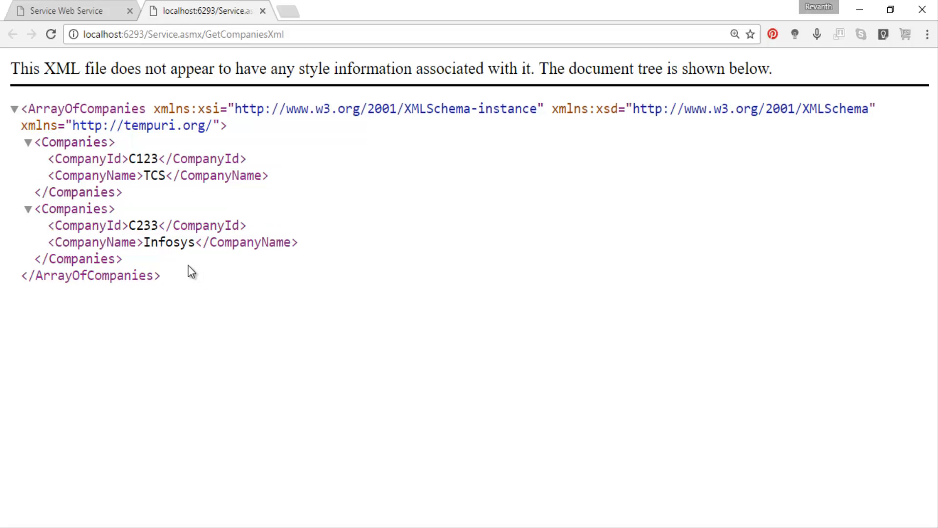
mouse_move(316, 390)
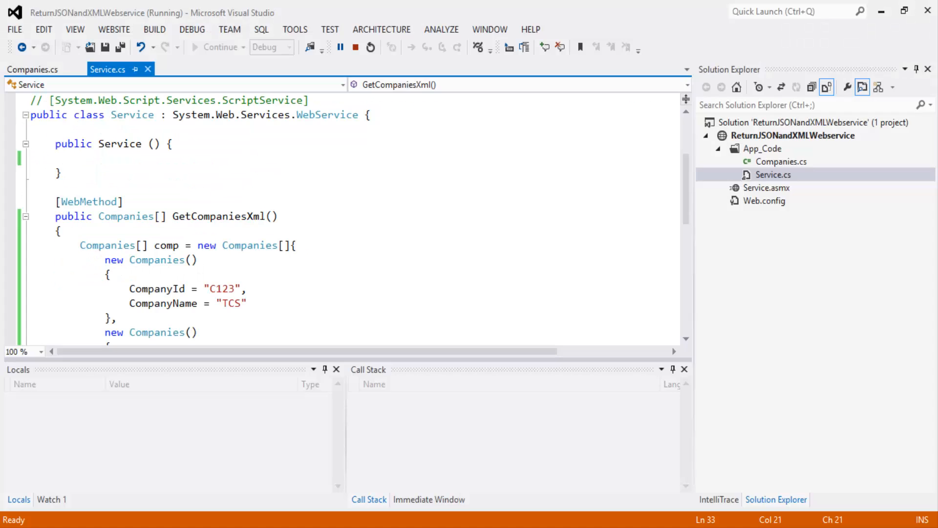
mouse_move(355, 47)
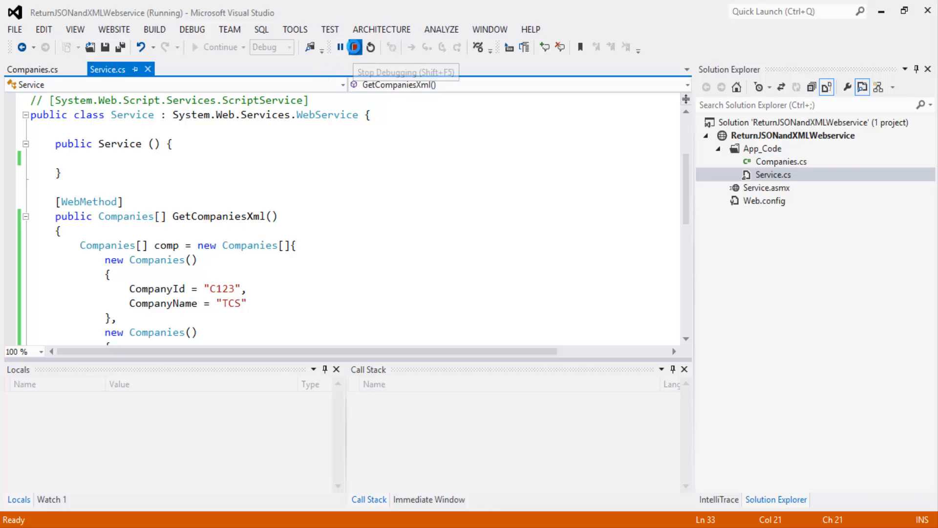
- Stop debugging and rename the pasted copy of GetCompaniesXml to GetCompaniesJson
left_click(354, 47)
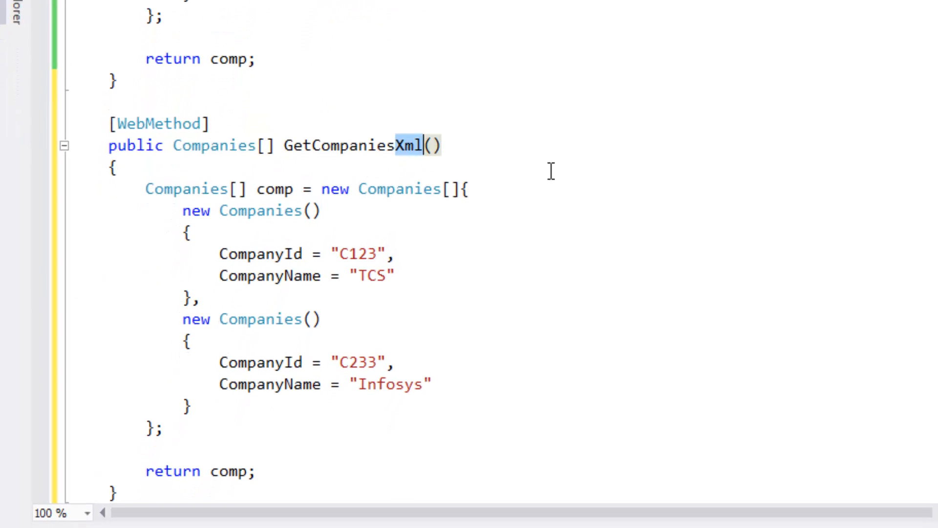
type("J")
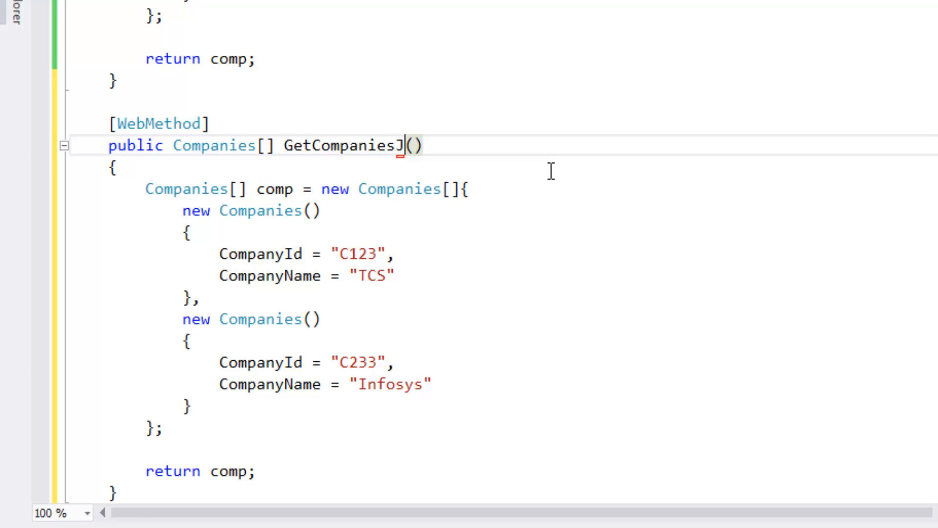
type("son")
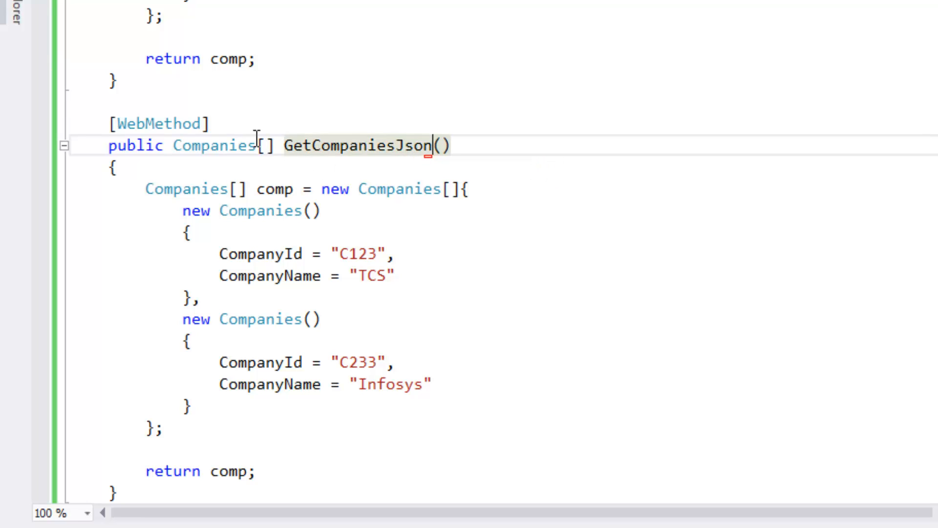
scroll("down", 3)
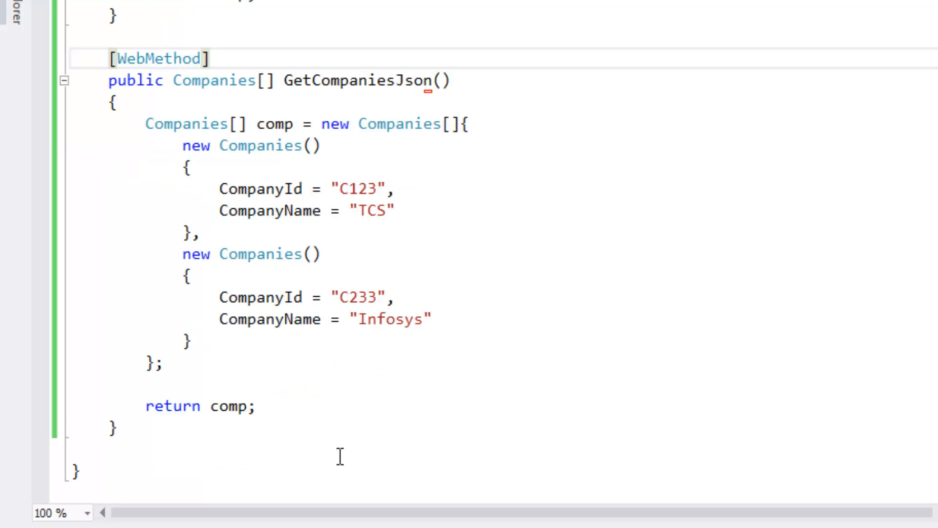
- Begin the return line with new JavaScriptSerializer via IntelliSense
type("new")
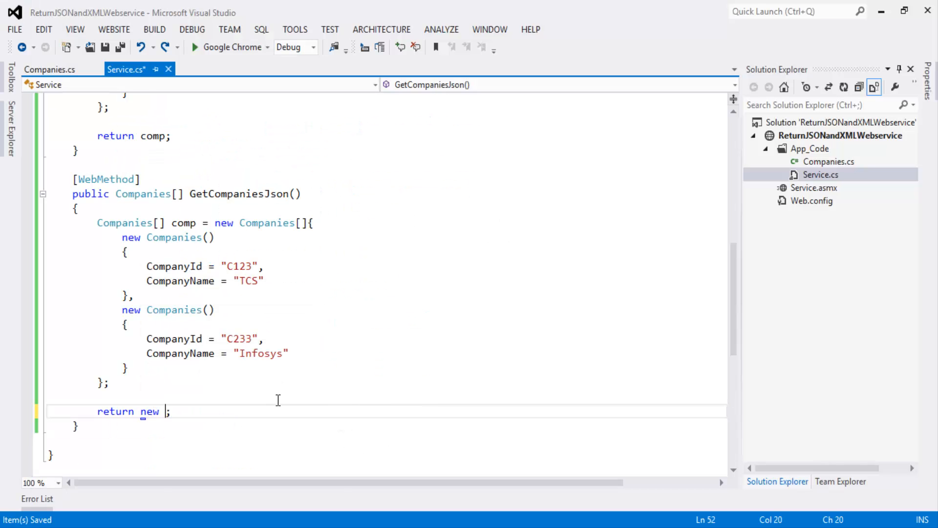
type("Java")
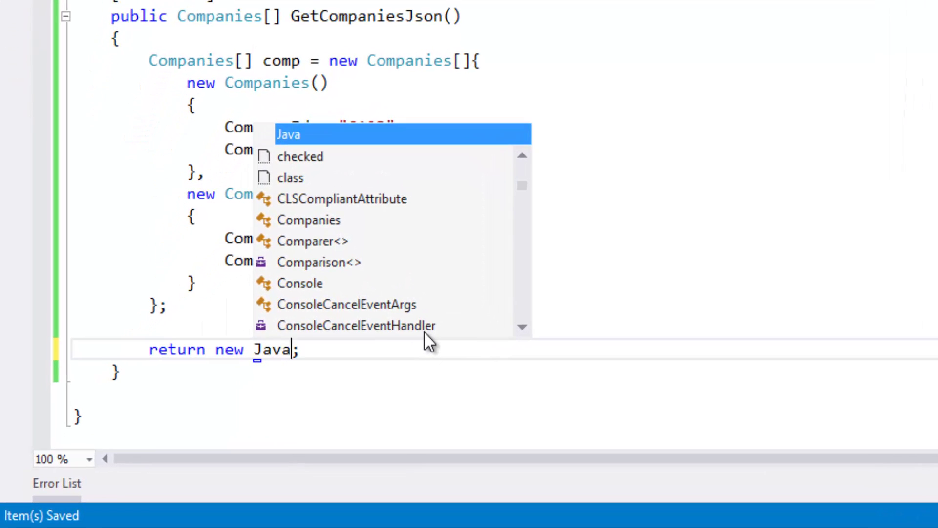
type("S")
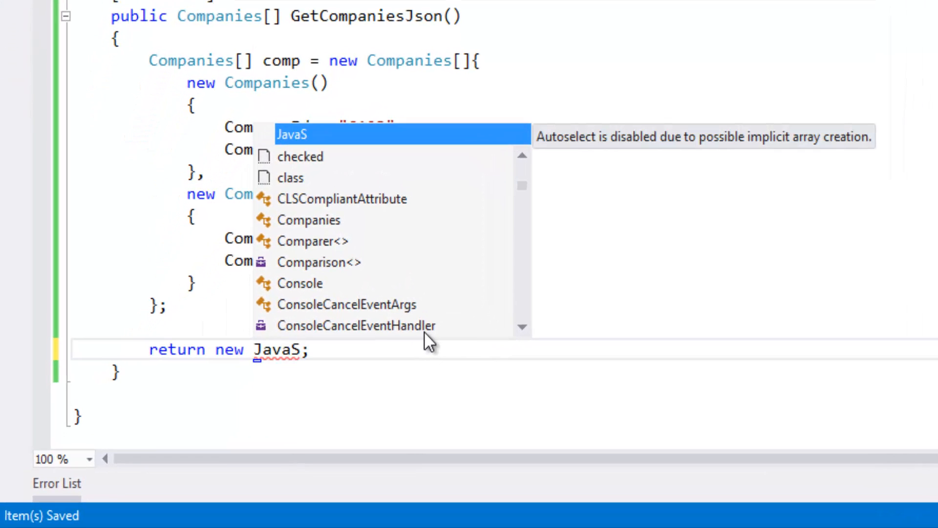
type("cript")
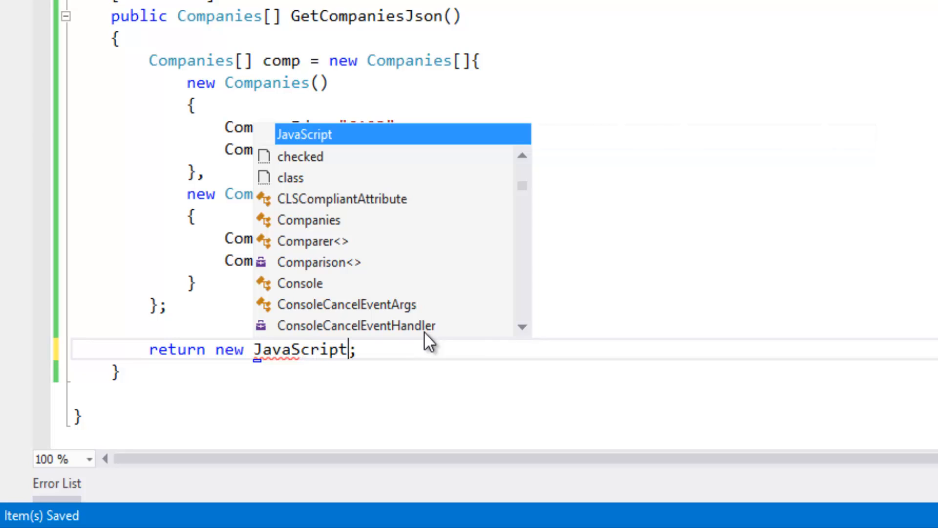
type("Seria")
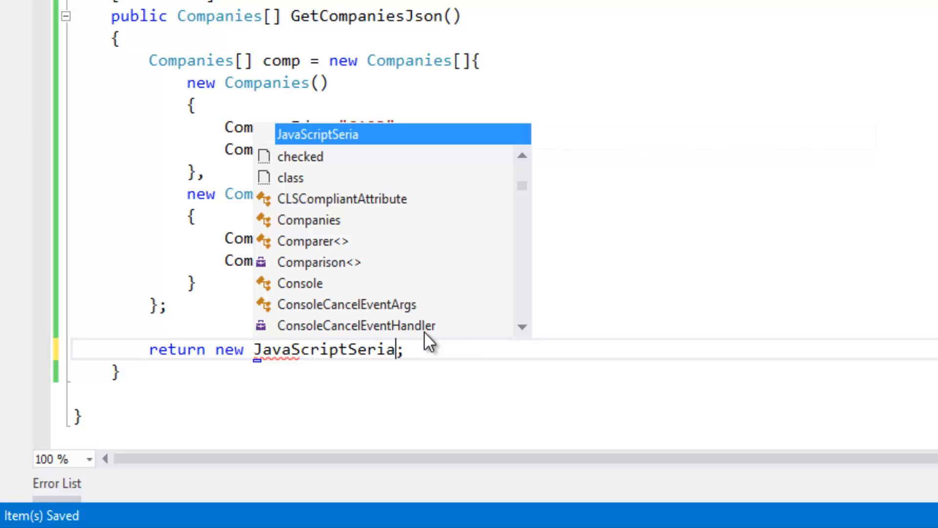
type("lizer")
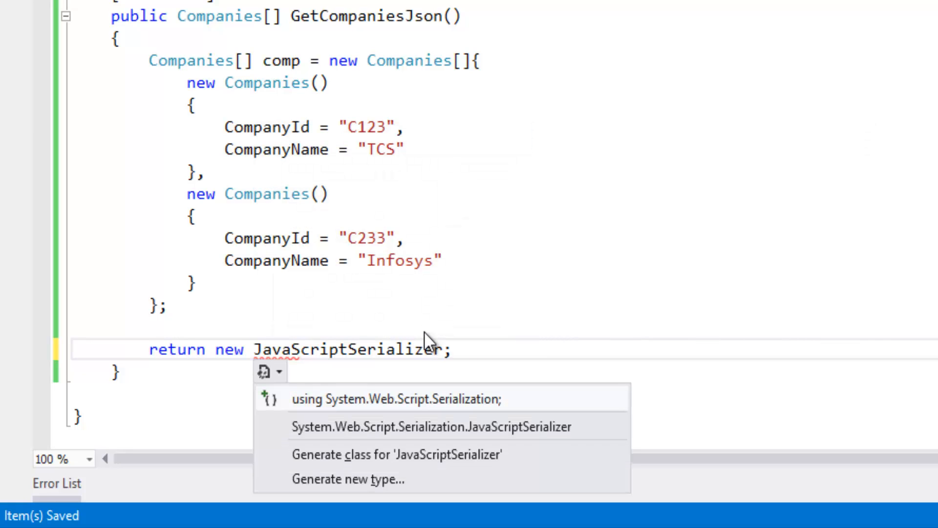
mouse_move(380, 389)
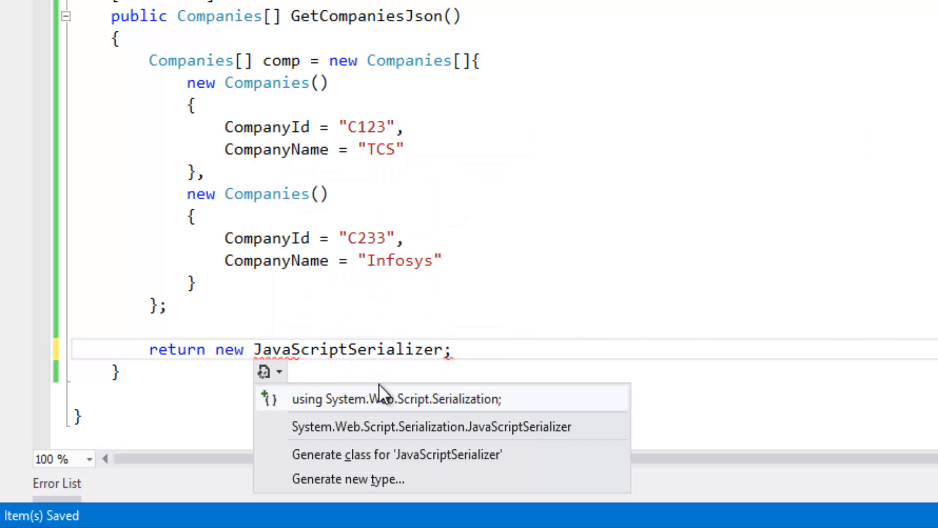
scroll("down", 3)
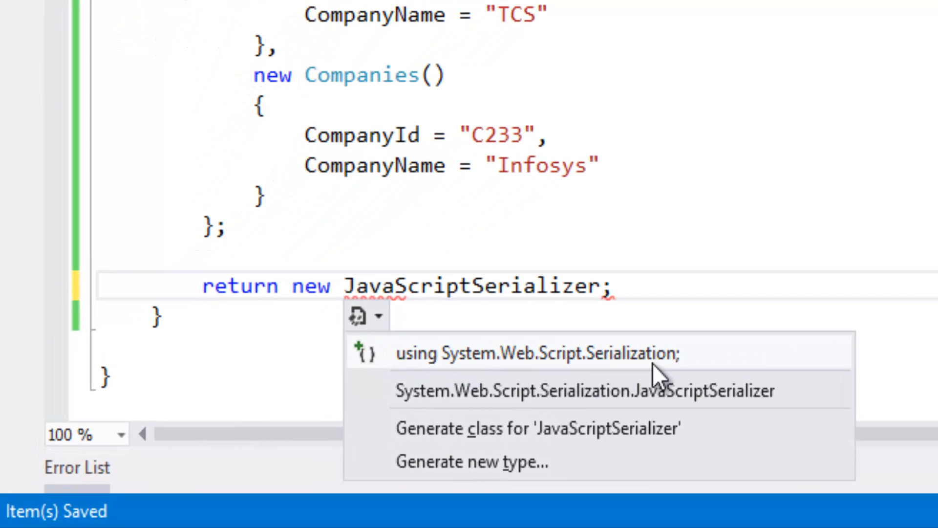
mouse_move(574, 353)
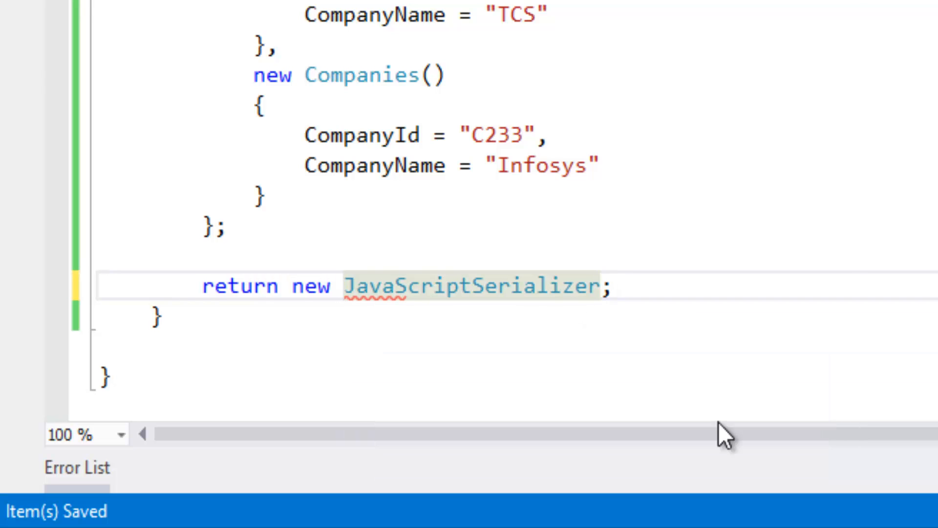
- Complete the line as new JavaScriptSerializer().Serialize(comp) using the single-argument overload
type("()")
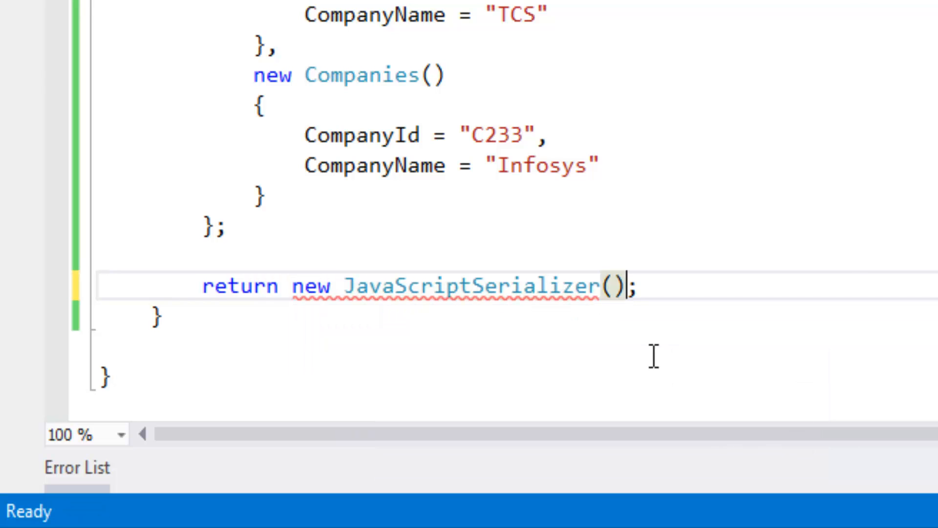
type(".ser")
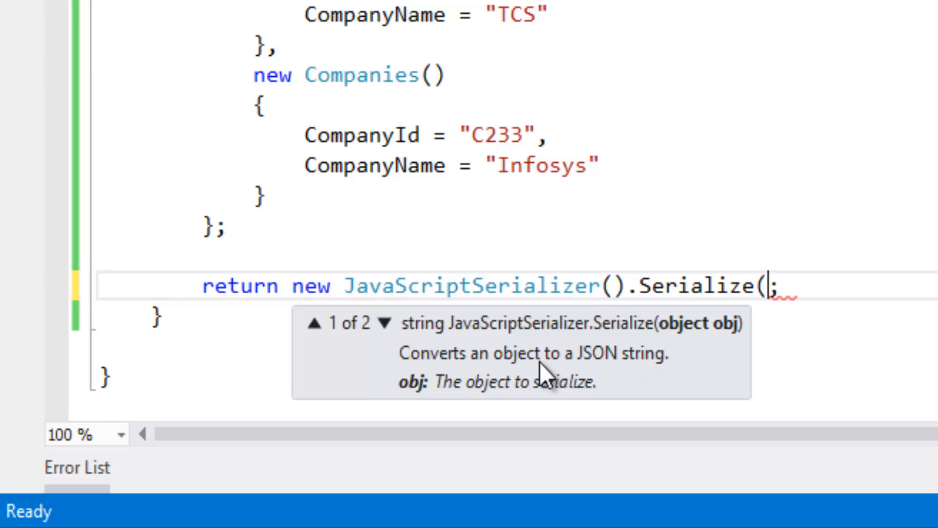
left_click(387, 324)
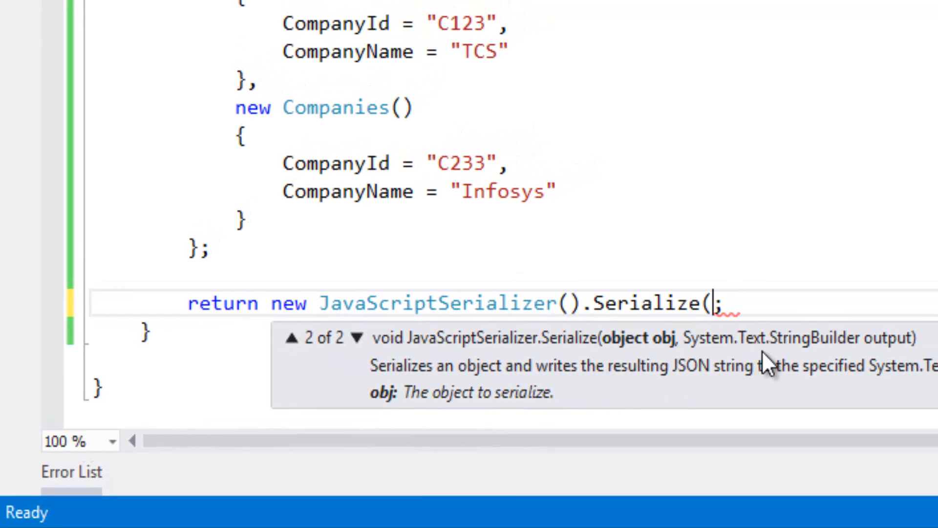
mouse_move(468, 368)
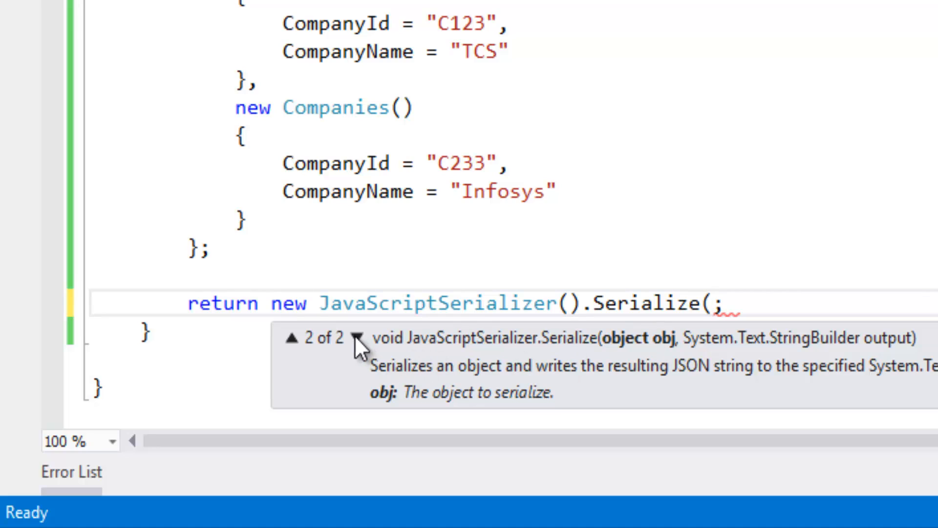
left_click(293, 338)
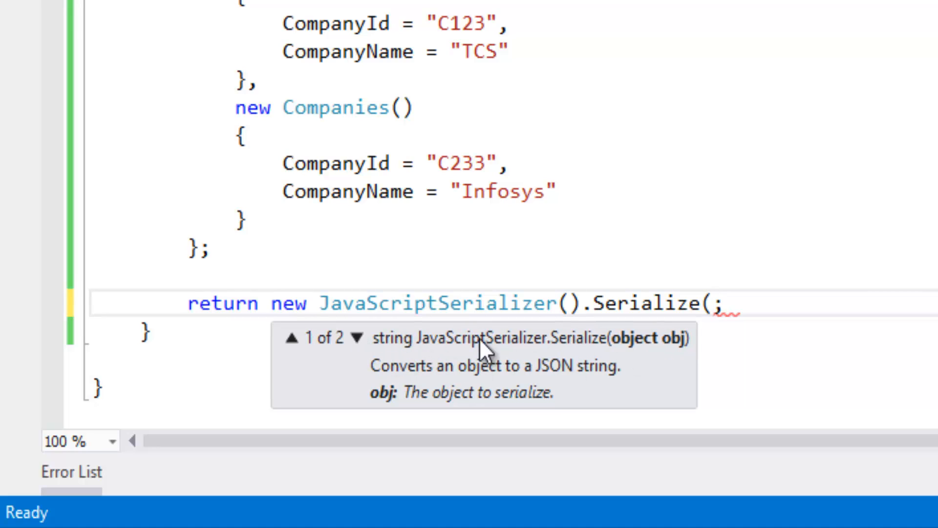
mouse_move(662, 345)
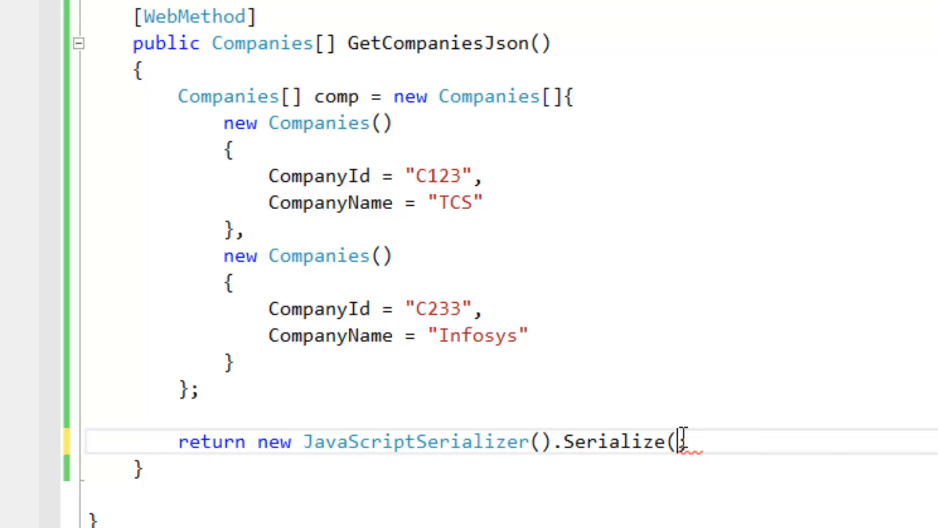
type("comp)")
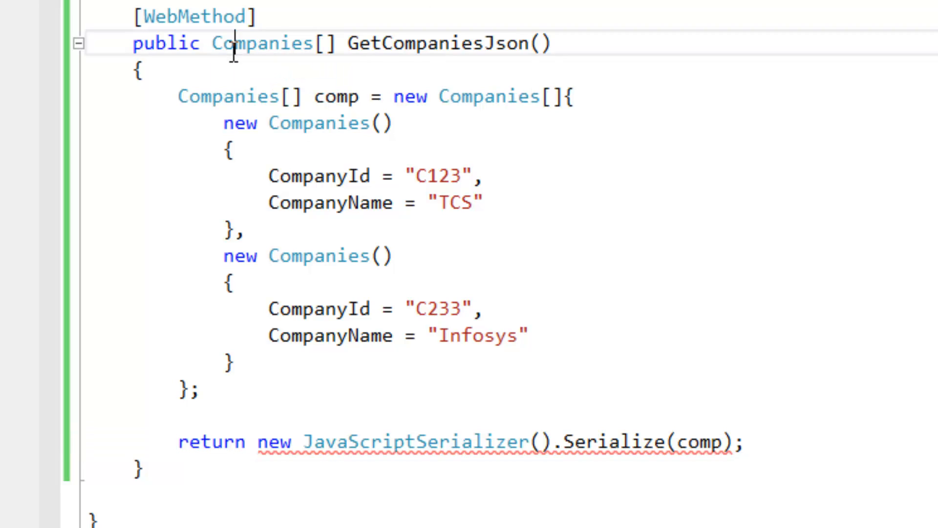
- Replace GetCompaniesJson's Companies[] return type by starting to write string
double_click(261, 43)
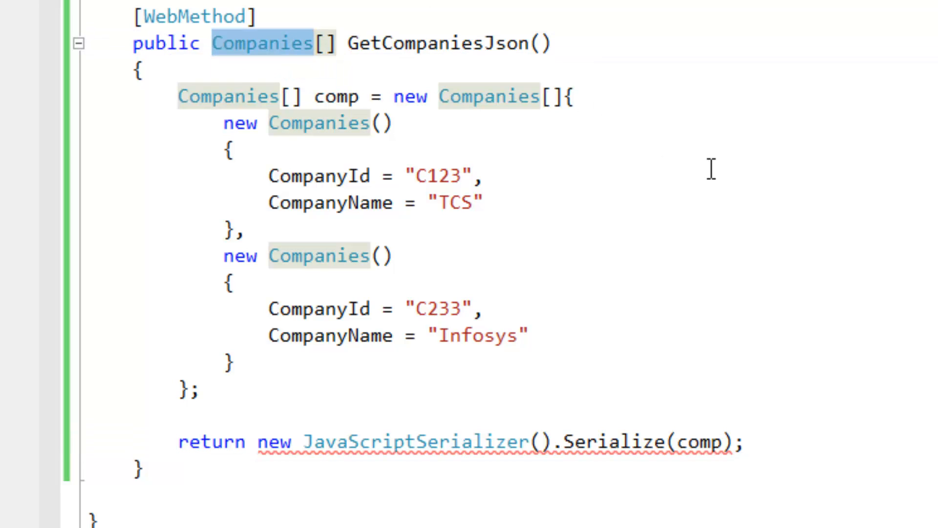
type("s")
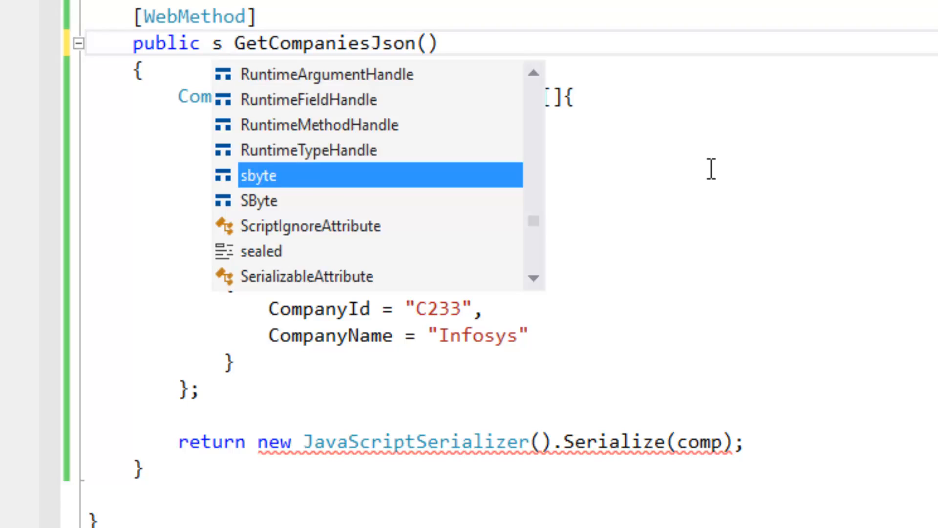
mouse_move(258, 175)
type("tring")
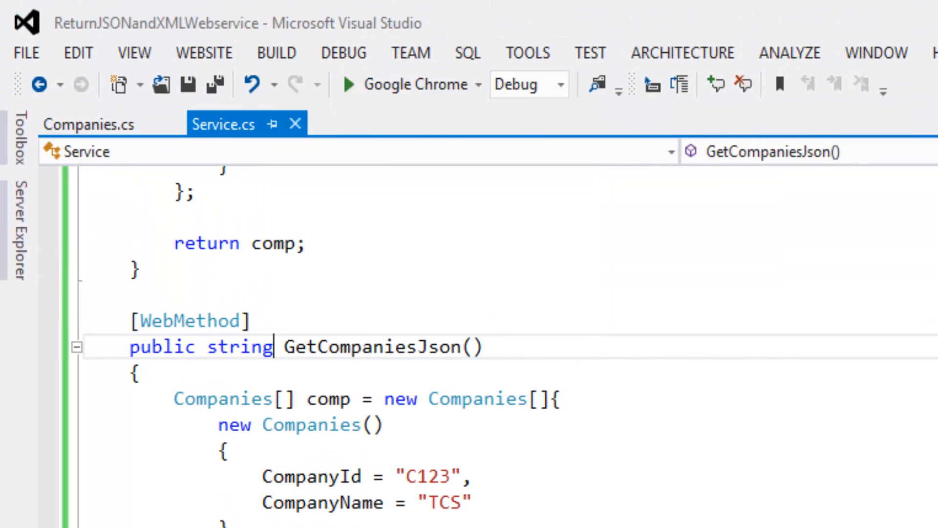
mouse_move(389, 66)
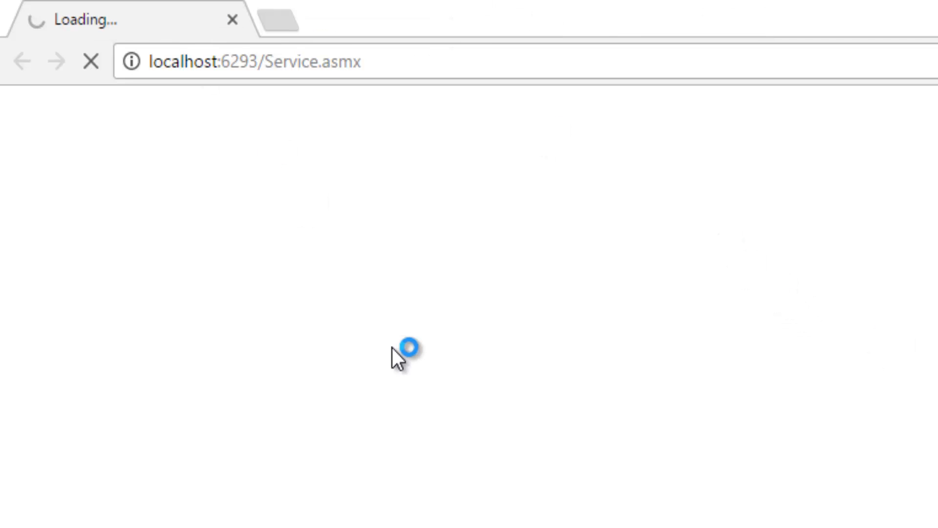
mouse_move(426, 147)
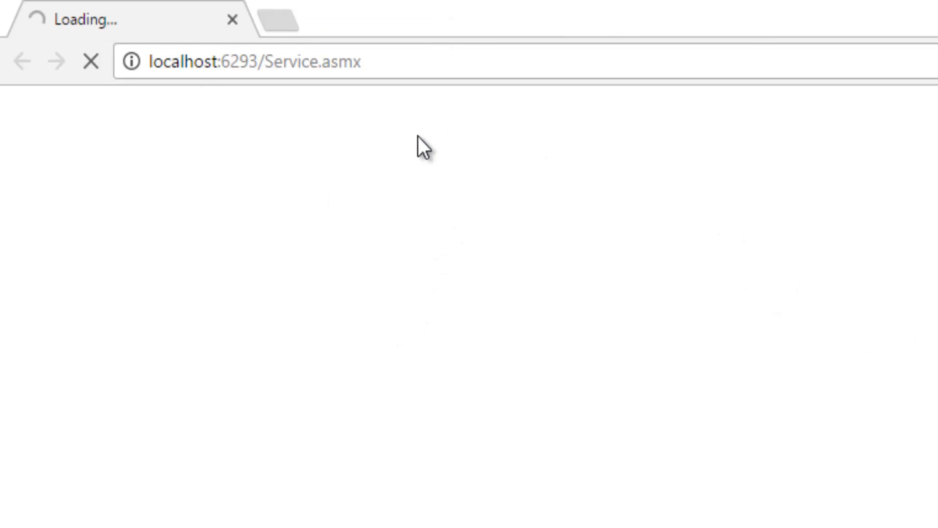
mouse_move(375, 301)
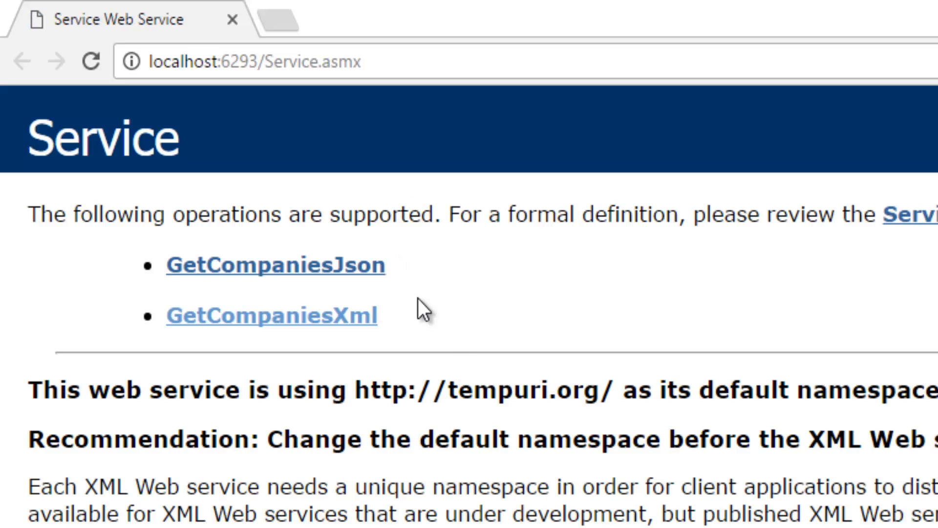
mouse_move(429, 265)
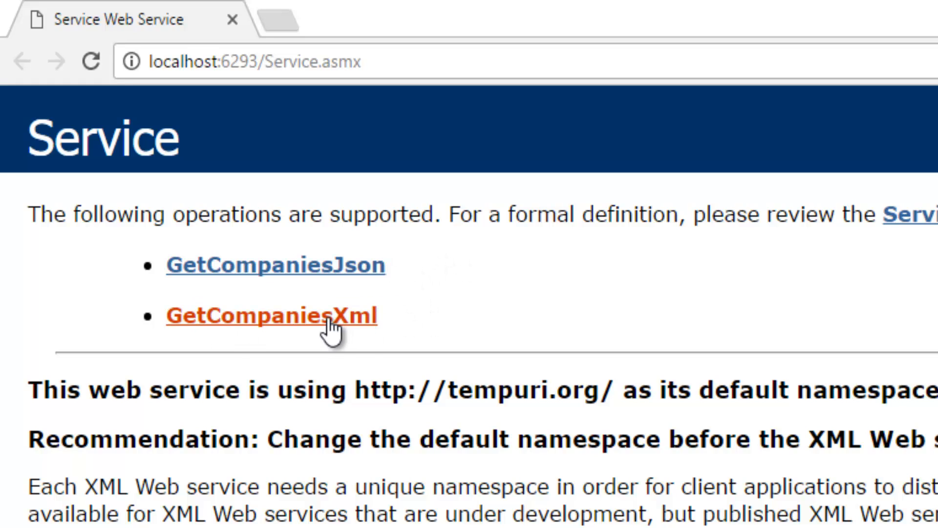
- Invoke GetCompaniesXml for the XML list, then GetCompaniesJson for the JSON array of TCS and Infosys
left_click(271, 315)
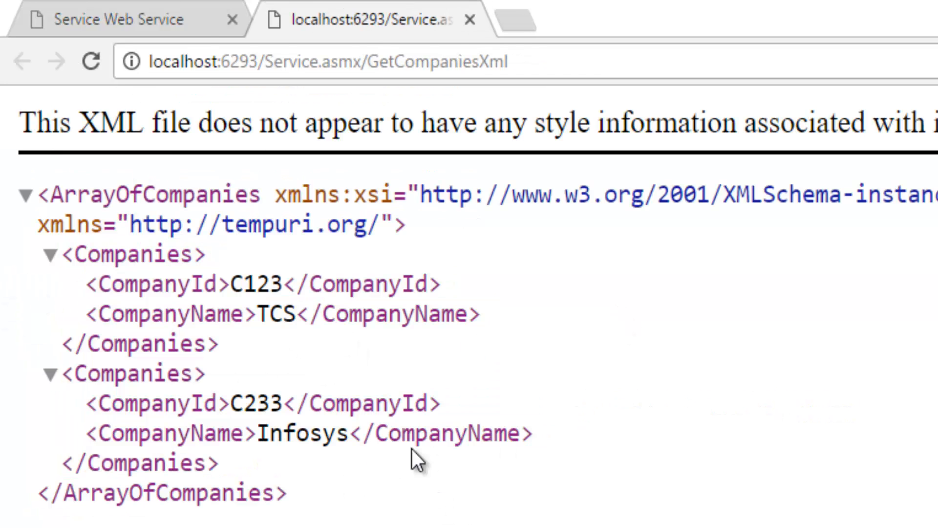
left_click(25, 61)
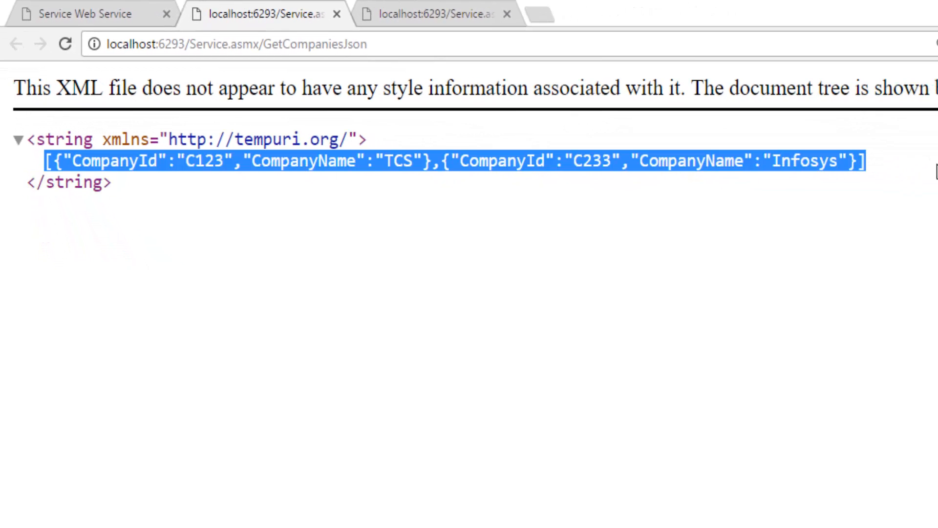
left_click(817, 299)
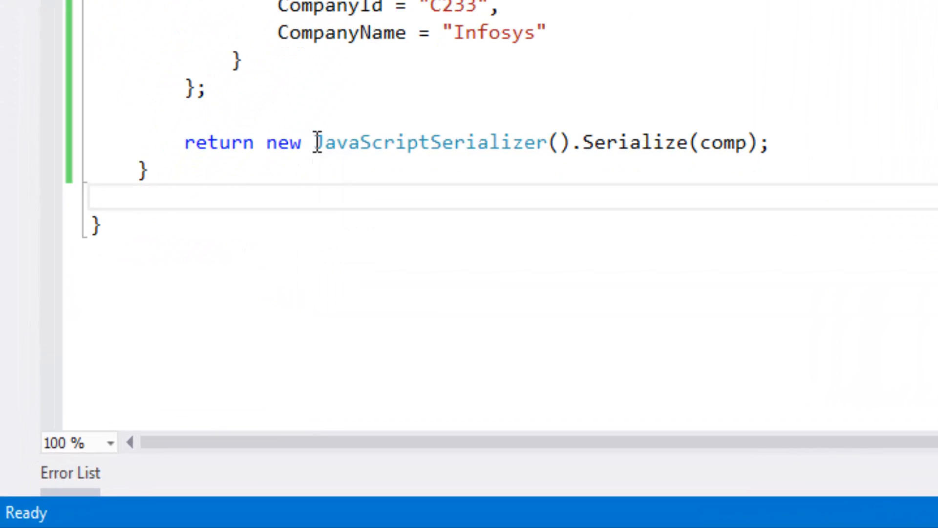
double_click(428, 143)
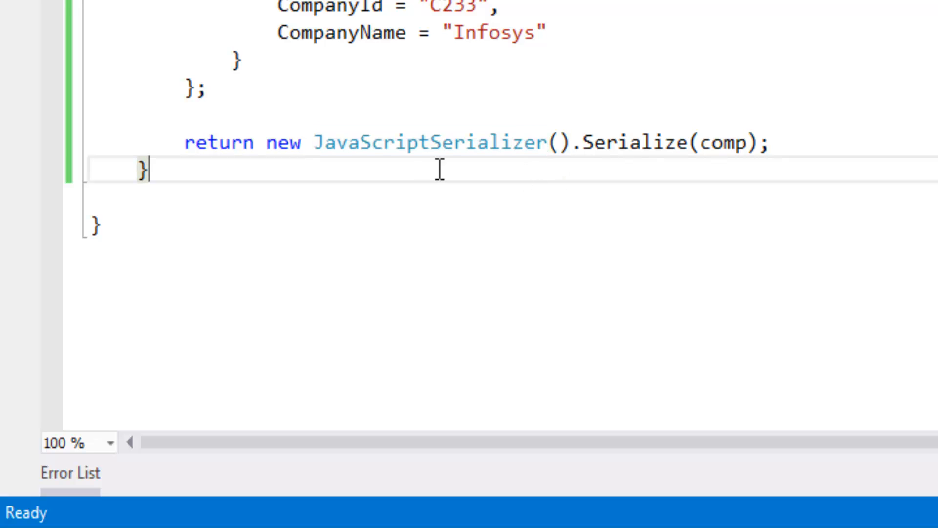
mouse_move(310, 143)
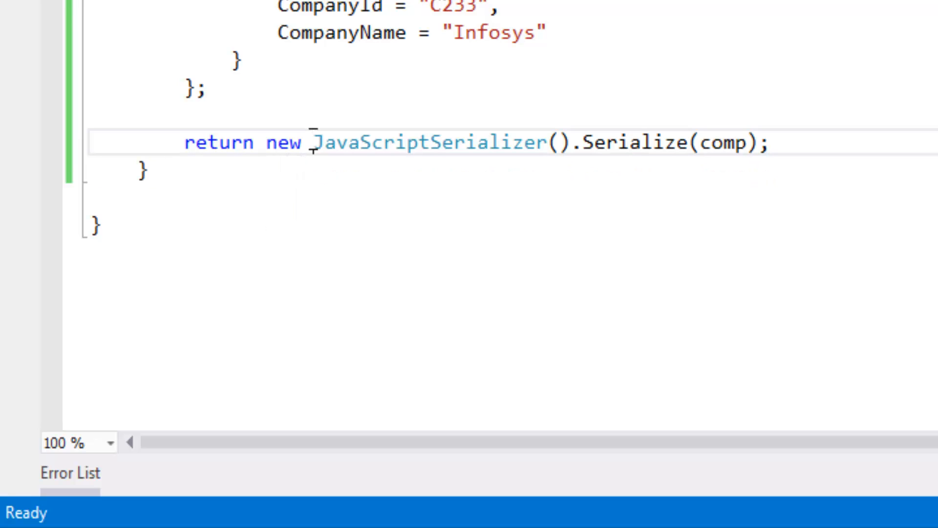
double_click(428, 225)
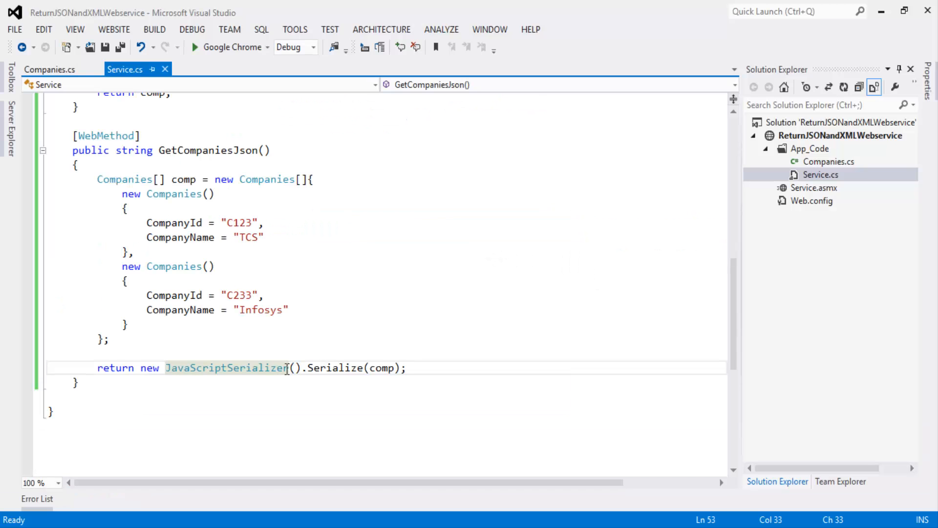
mouse_move(349, 368)
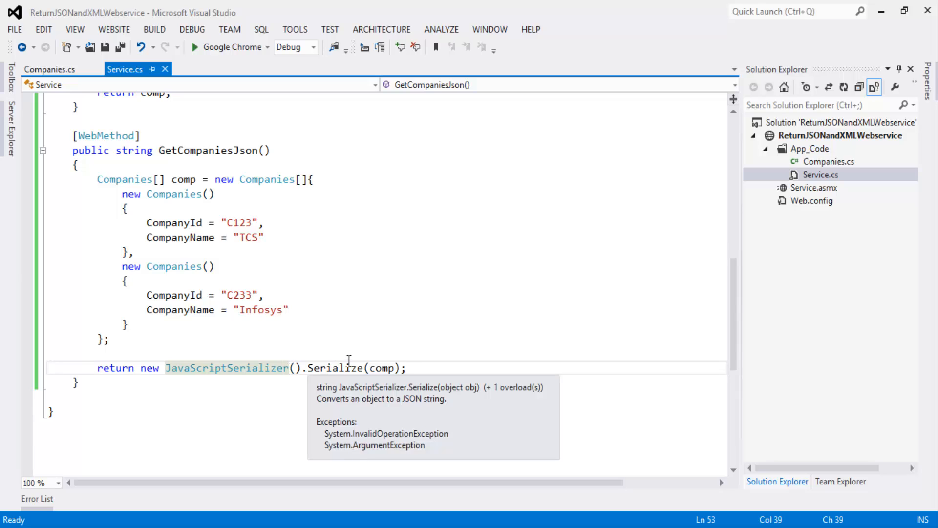